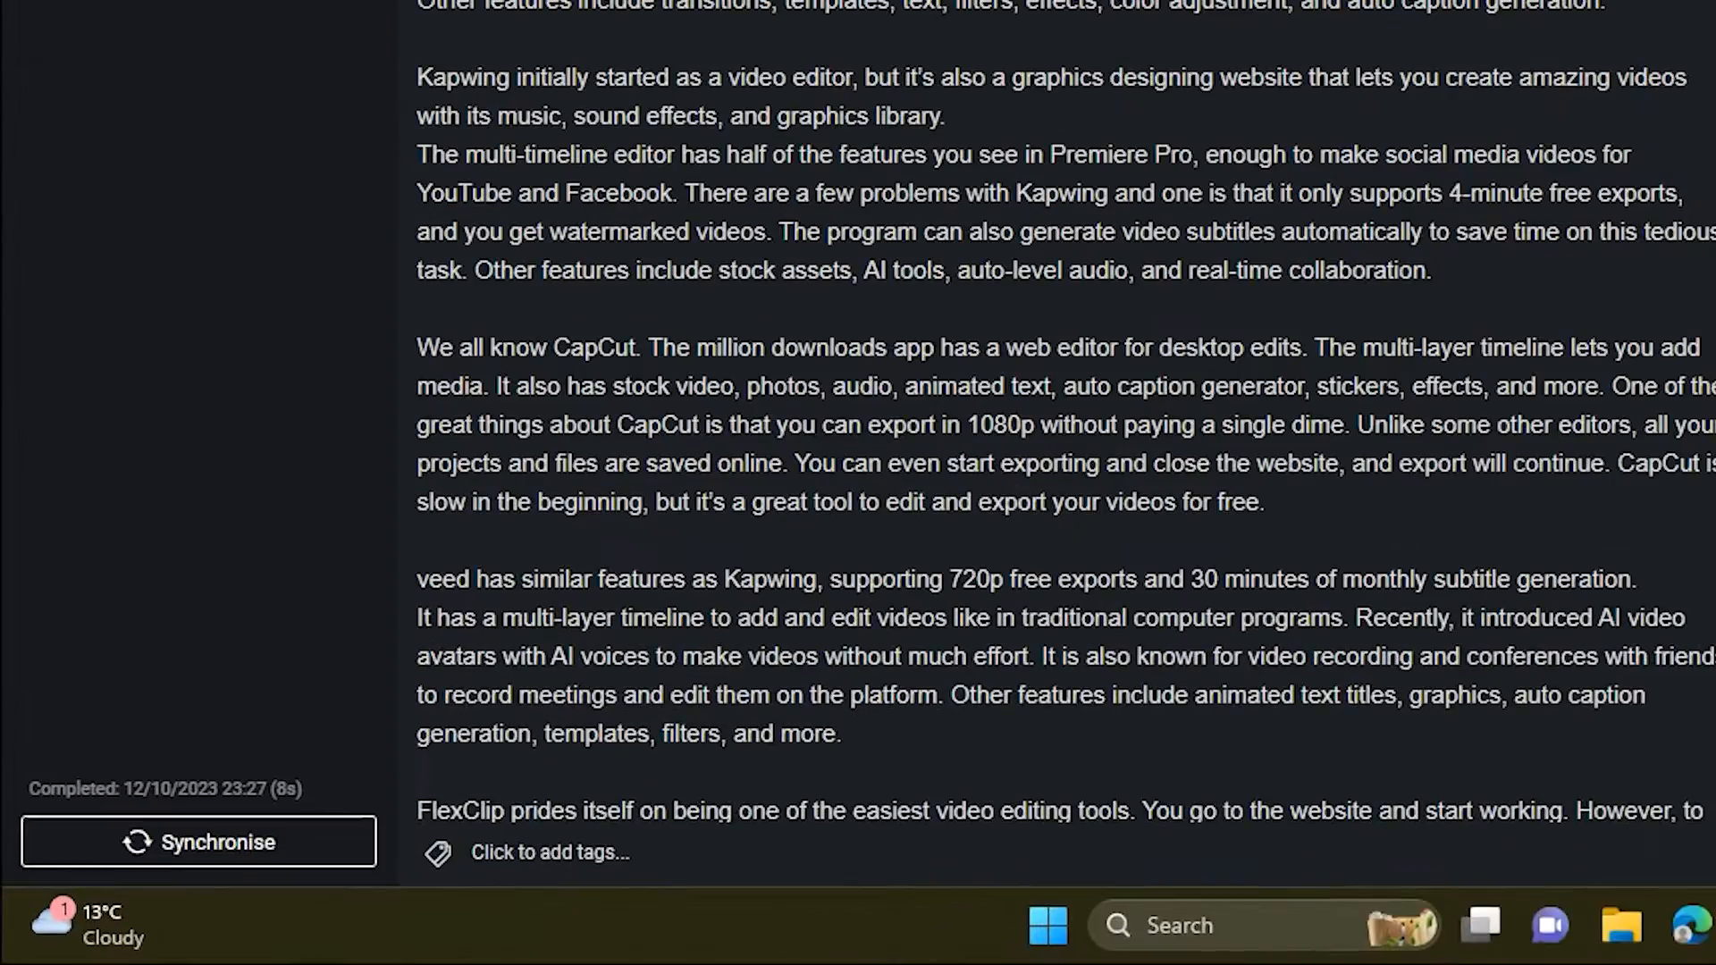
Step: Show the Synchronisation section of Joplin's options via Tools > Options
{"action": "left_click", "coordinate": [229, 29]}
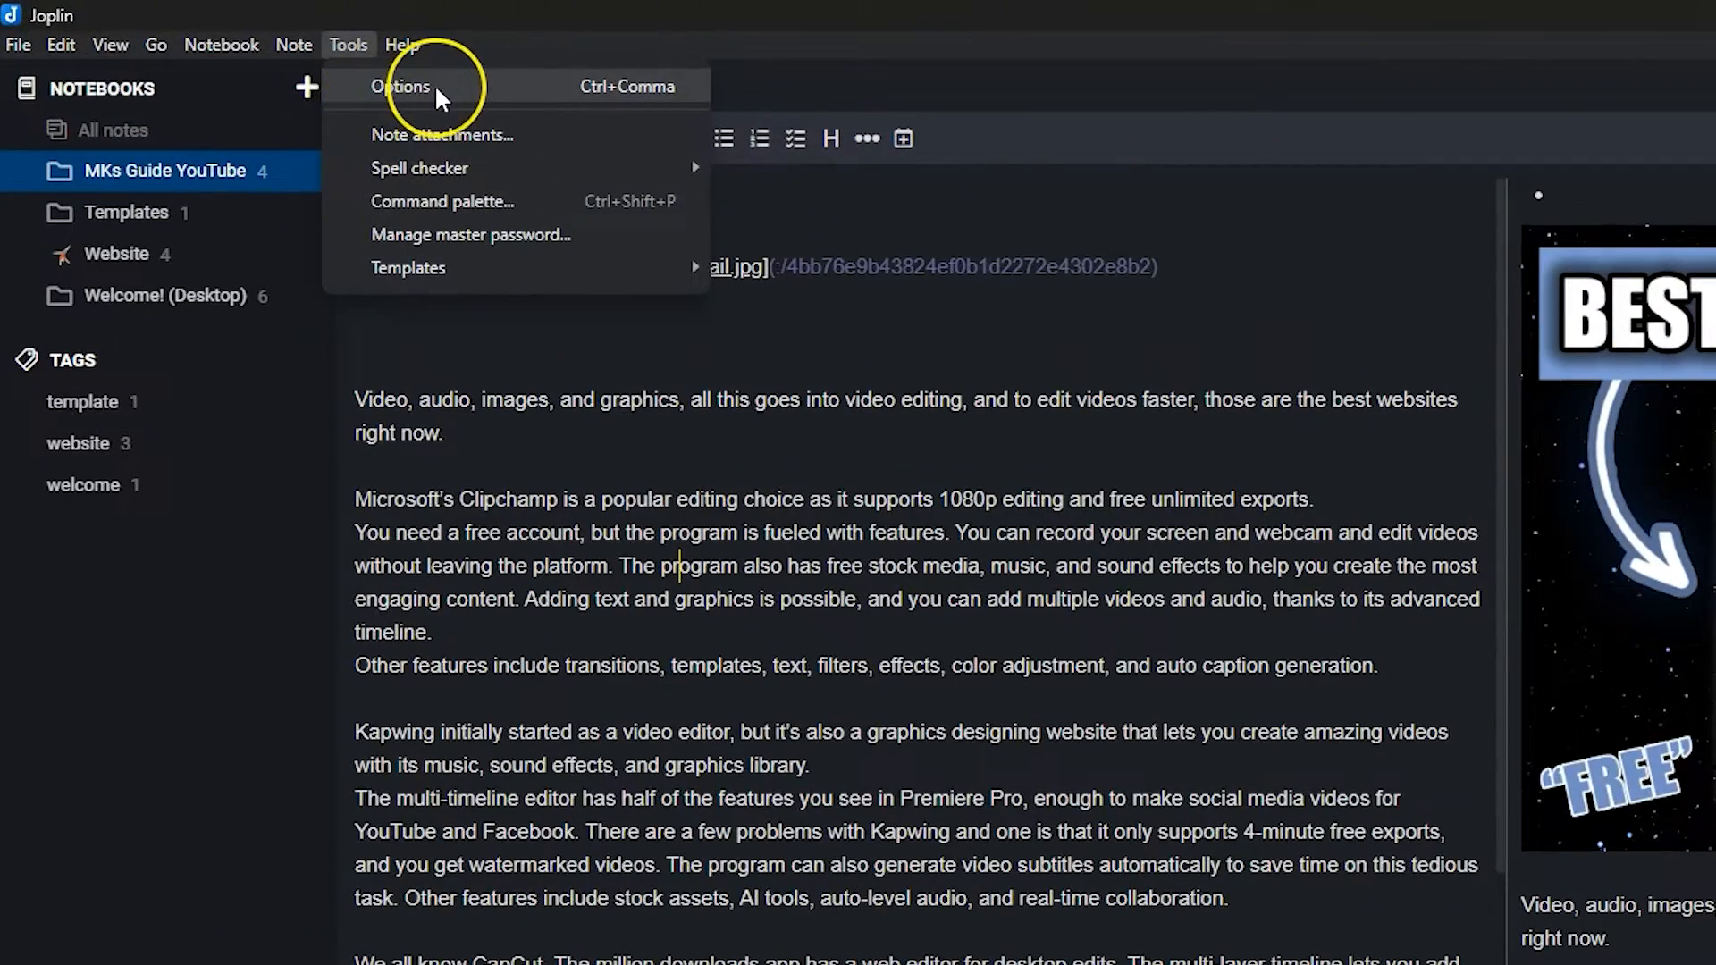
{"action": "left_click", "coordinate": [400, 86]}
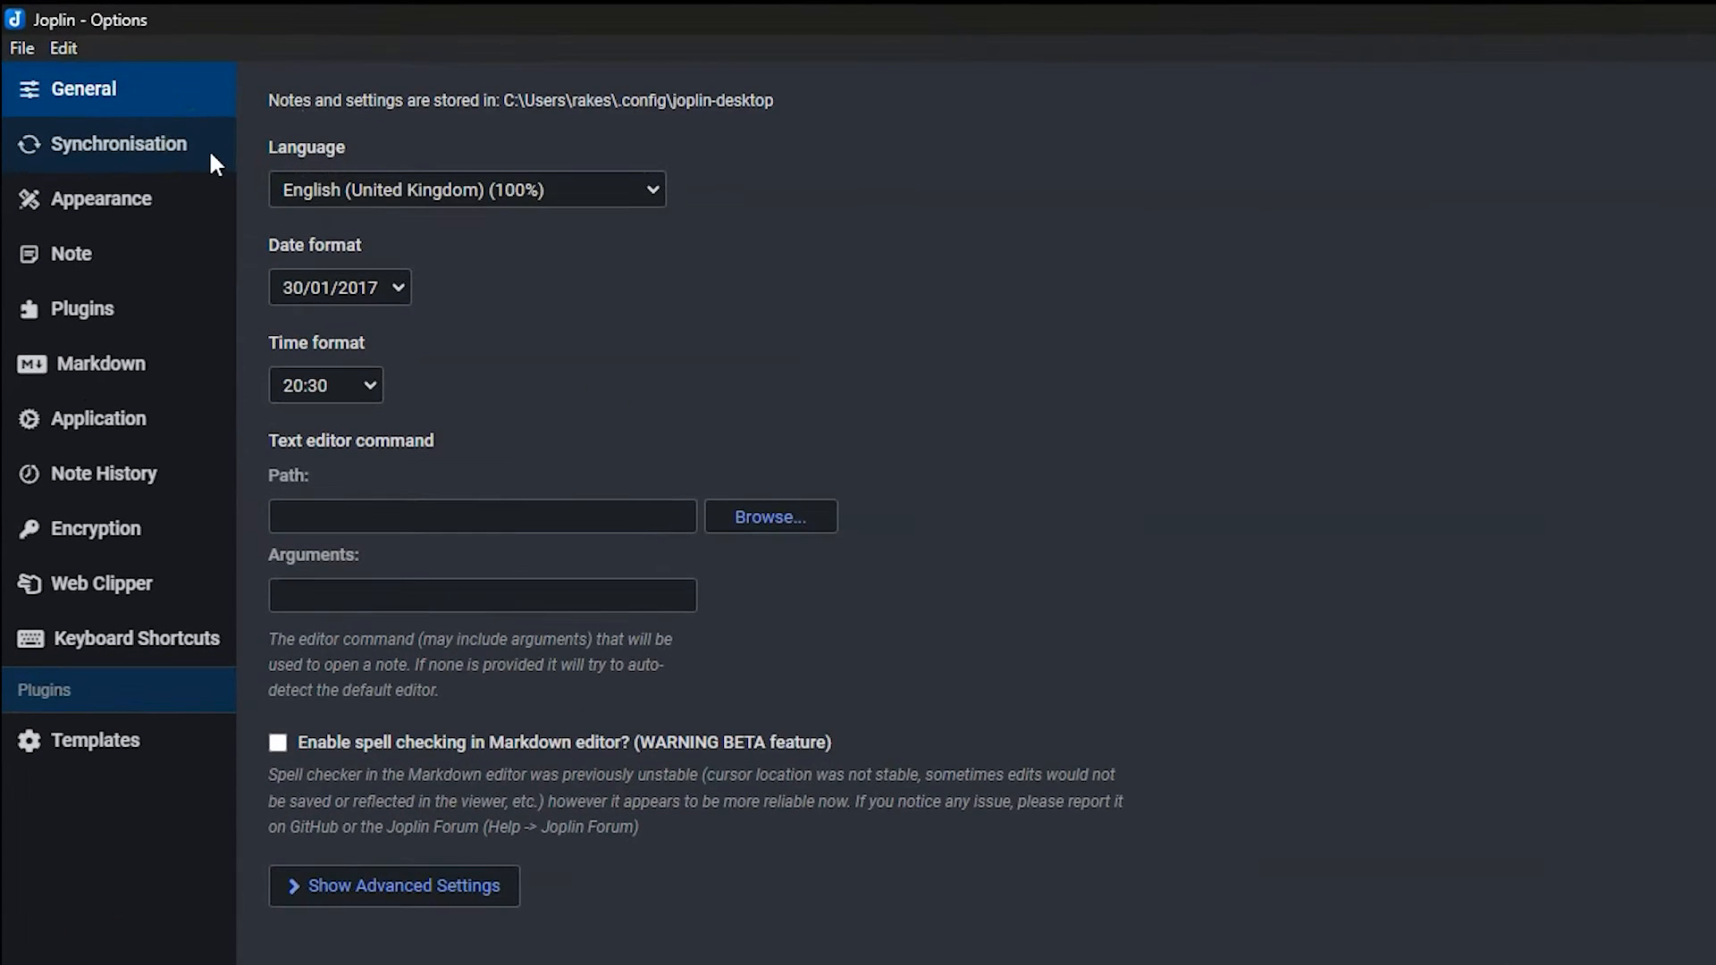
{"action": "left_click", "coordinate": [118, 143]}
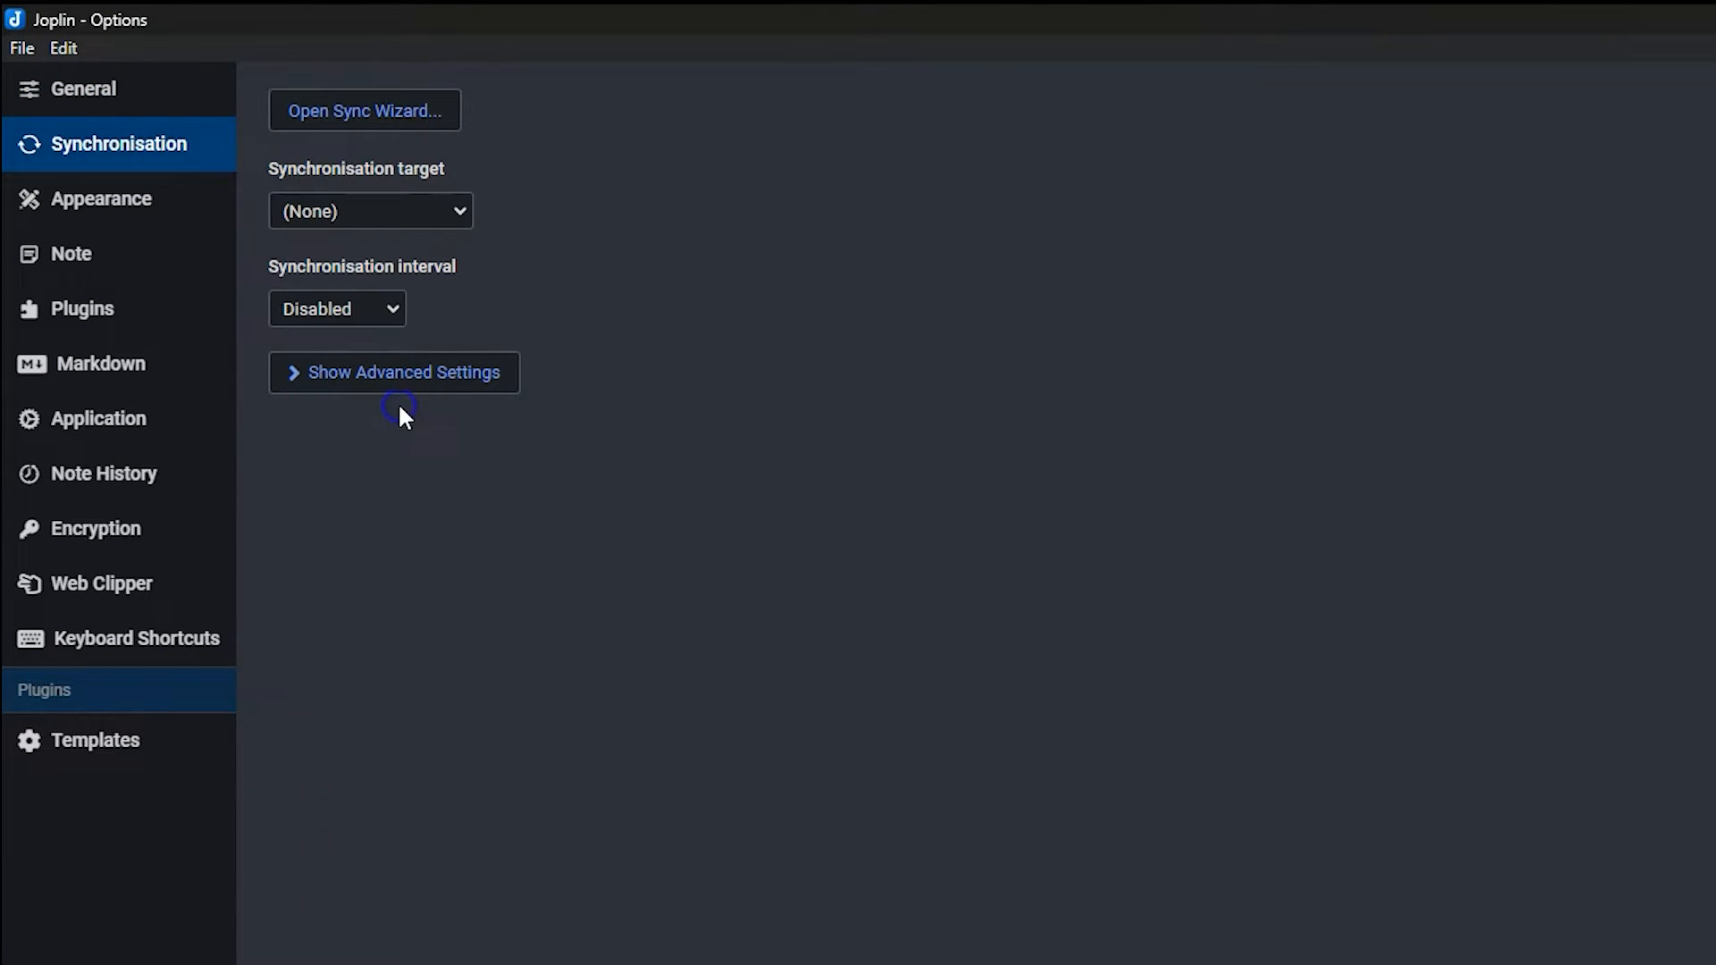
{"action": "mouse_move", "coordinate": [481, 175]}
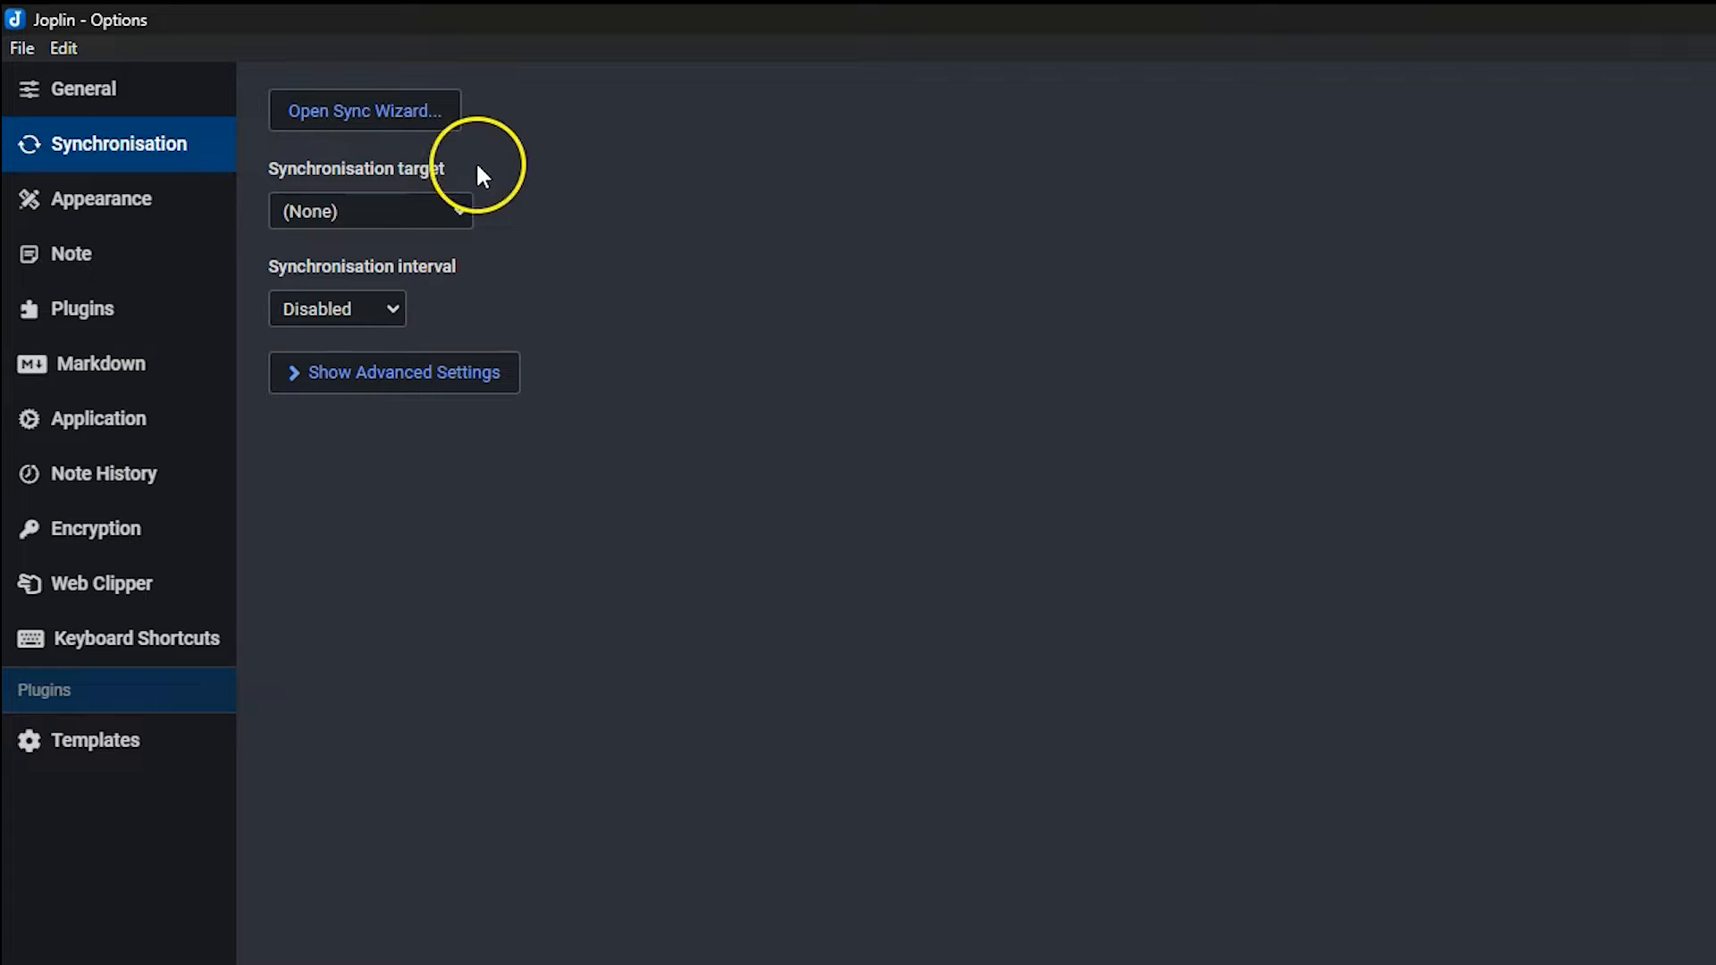
Step: Run the sync wizard and select OneDrive, reaching the OneDrive login page
{"action": "left_click", "coordinate": [365, 110]}
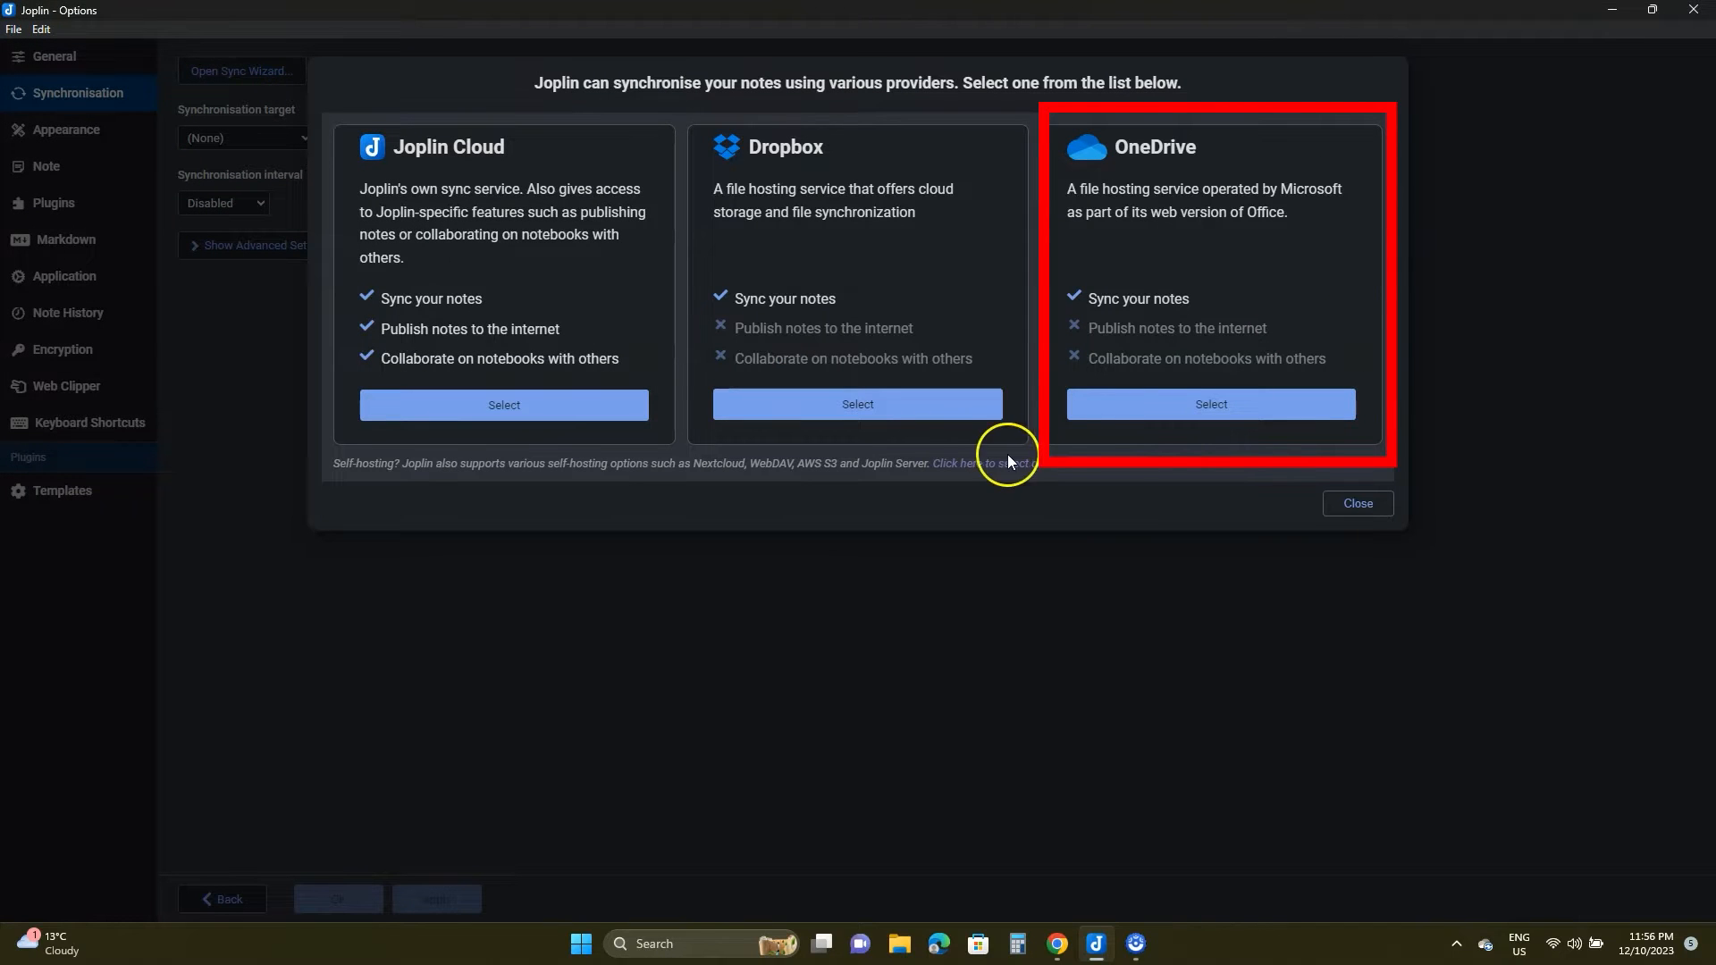
{"action": "left_click", "coordinate": [1212, 404]}
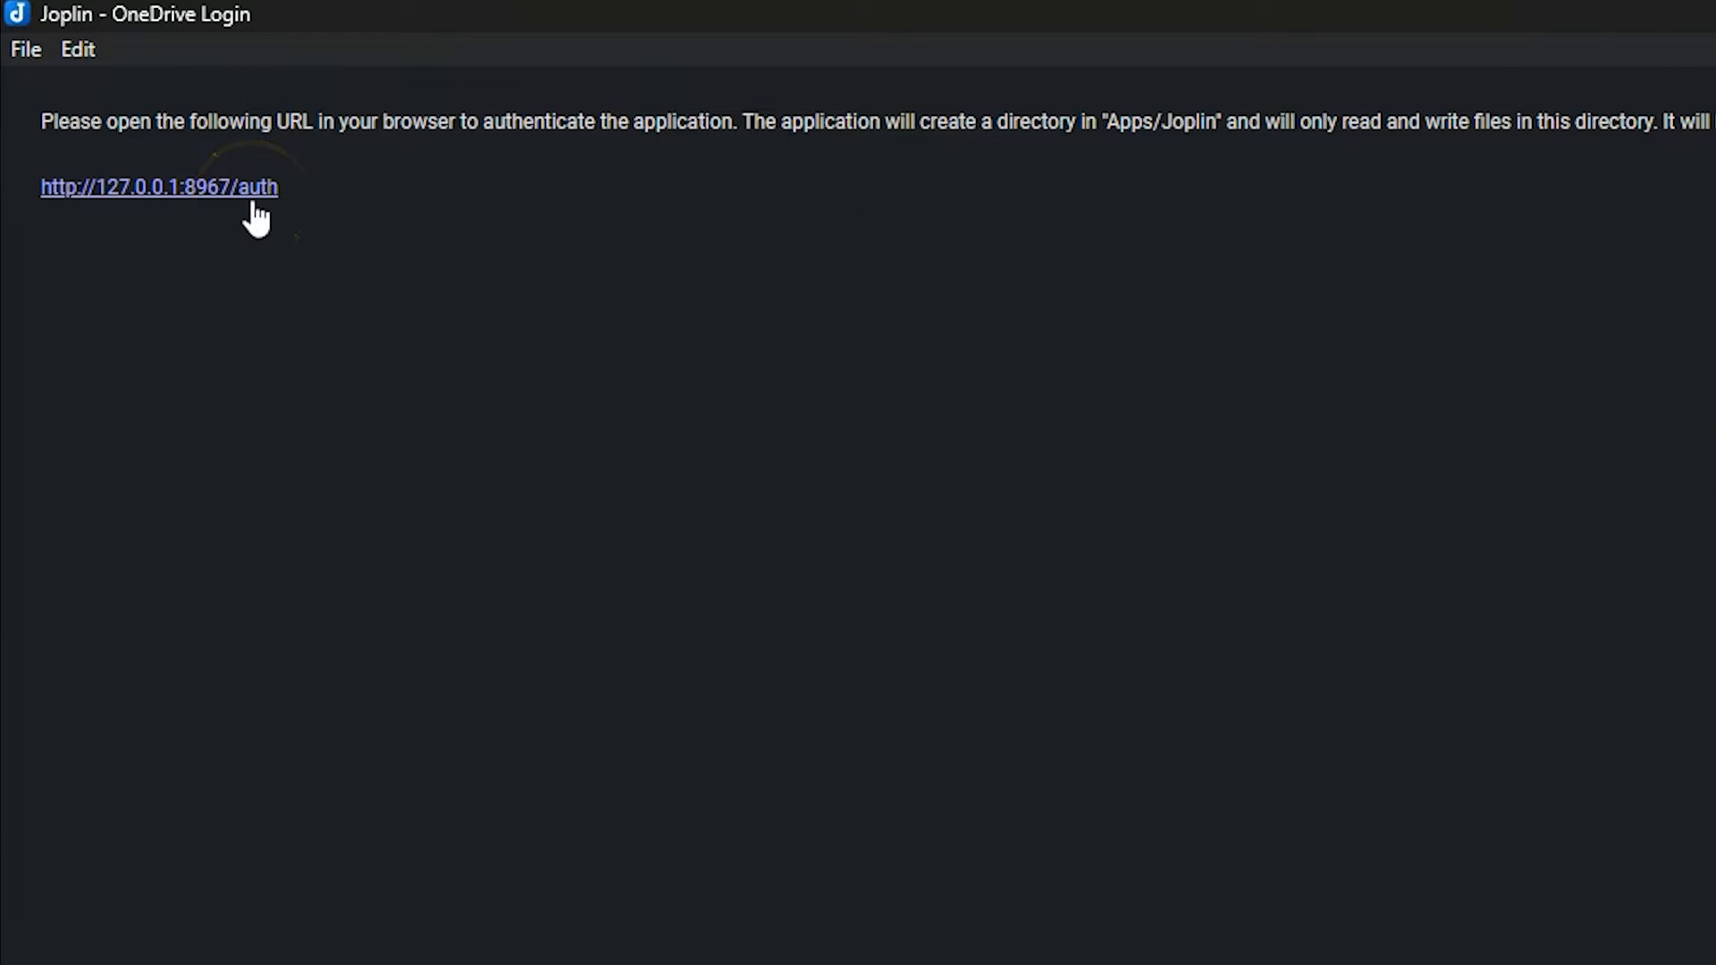
{"action": "left_click", "coordinate": [166, 186]}
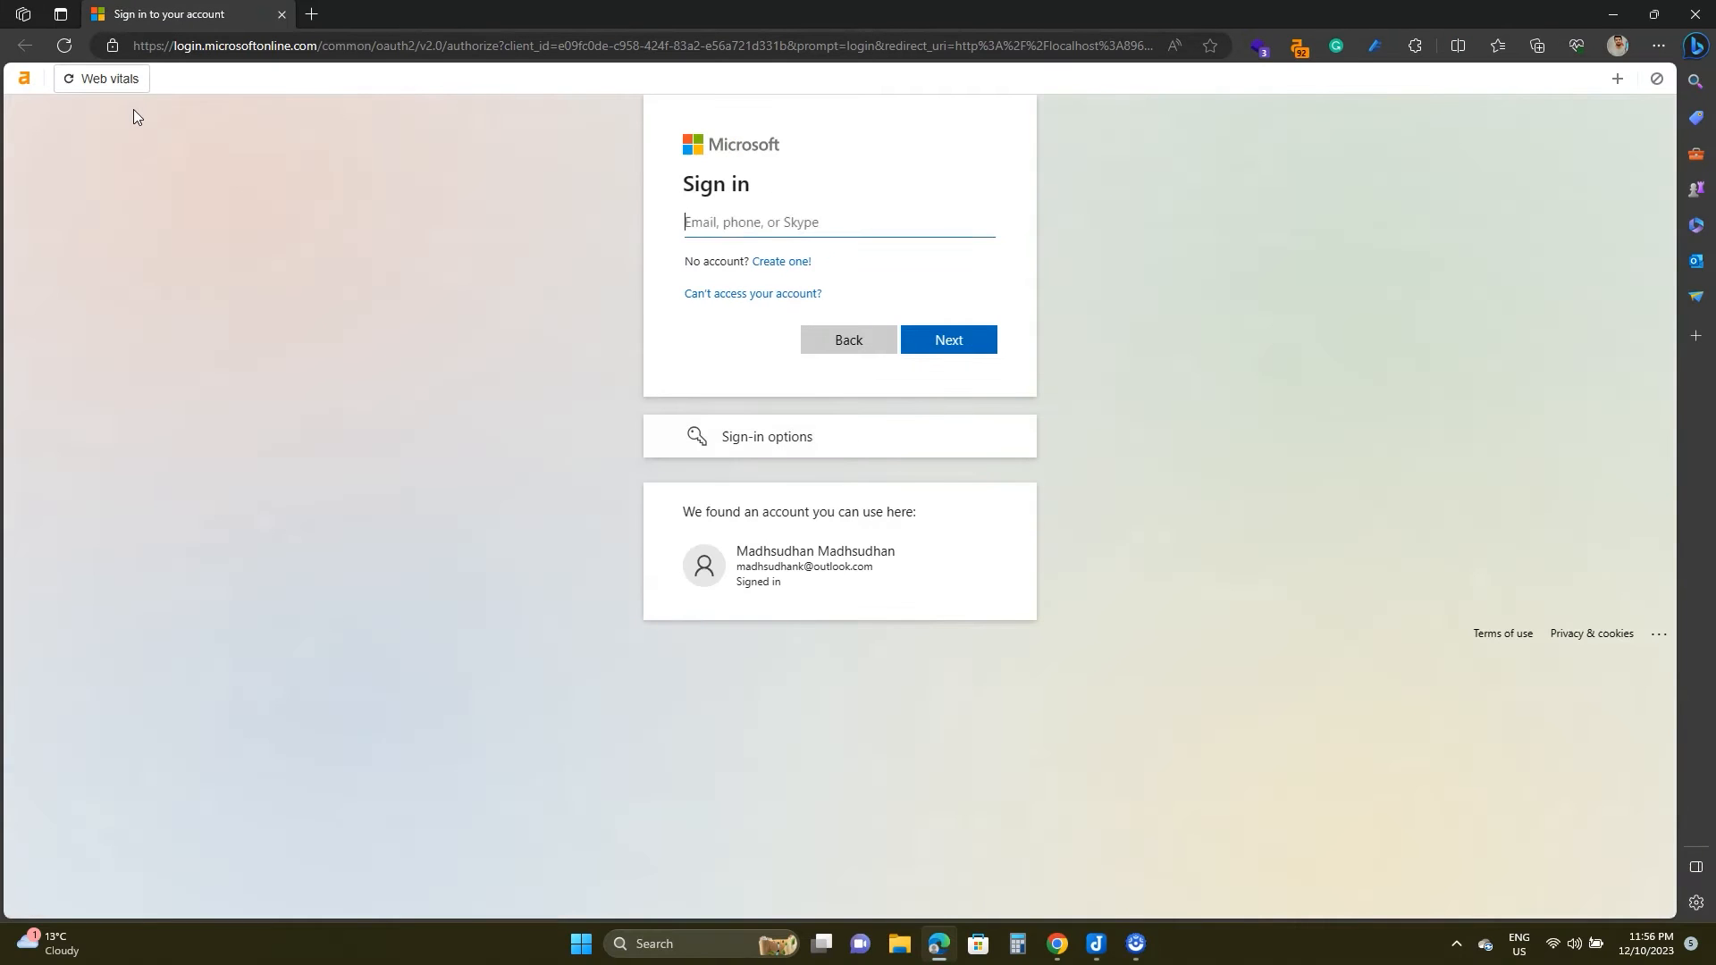
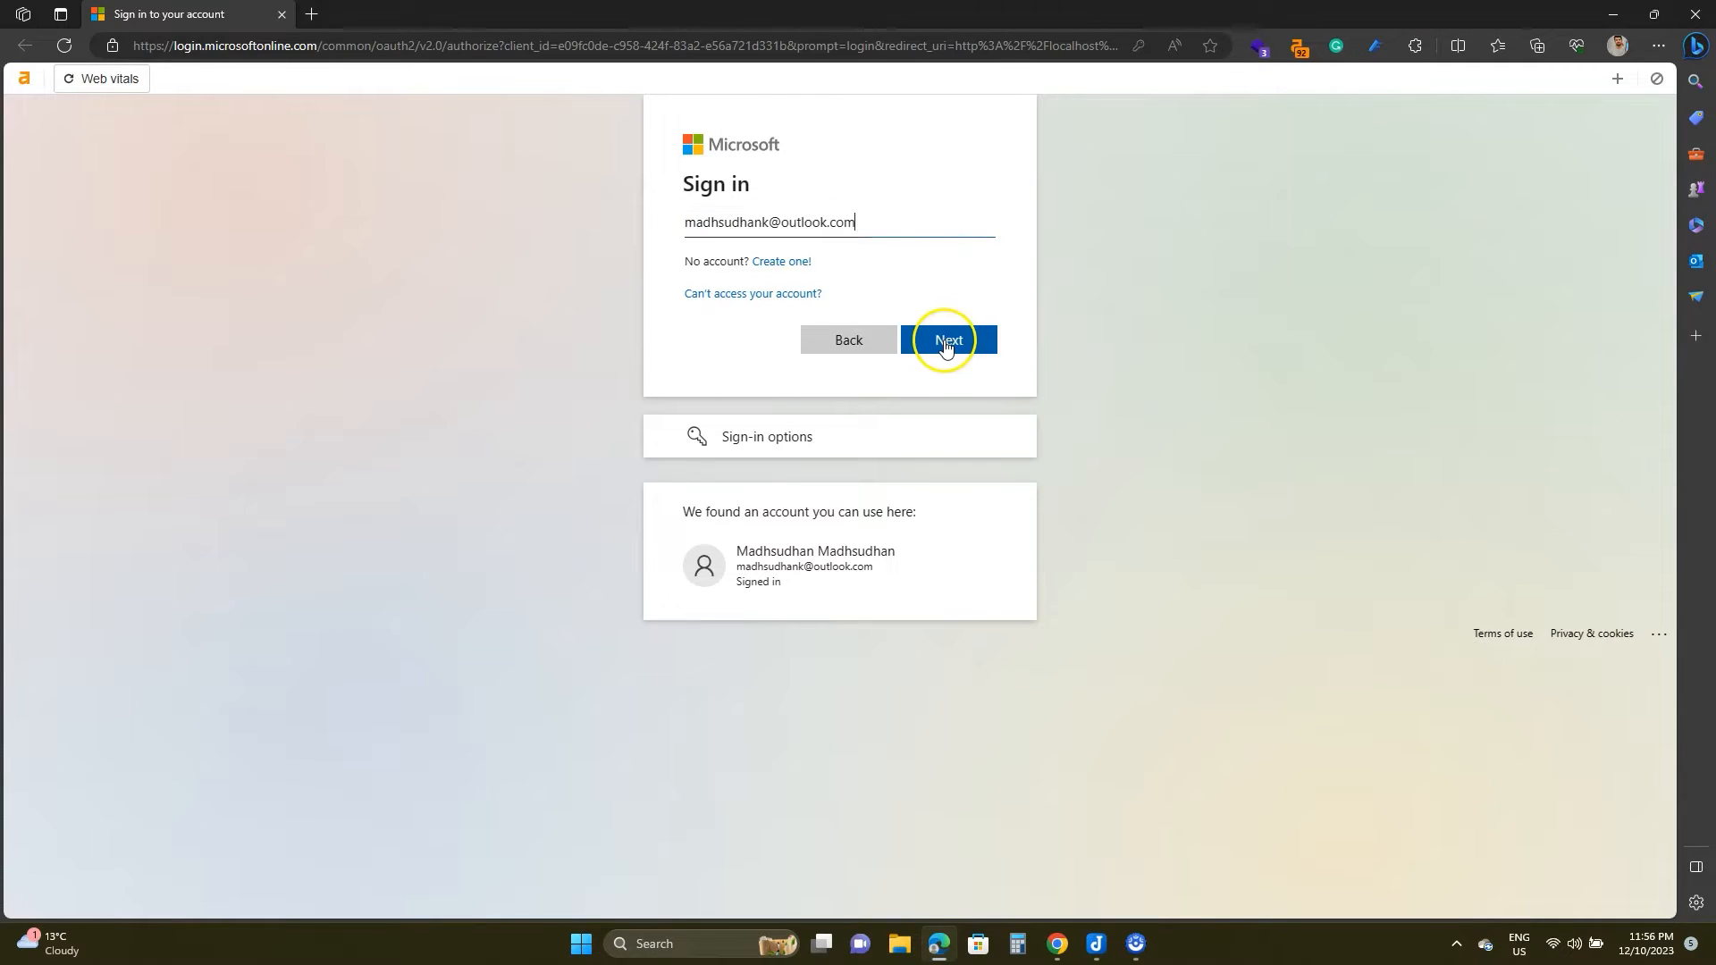
{"action": "left_click", "coordinate": [947, 339]}
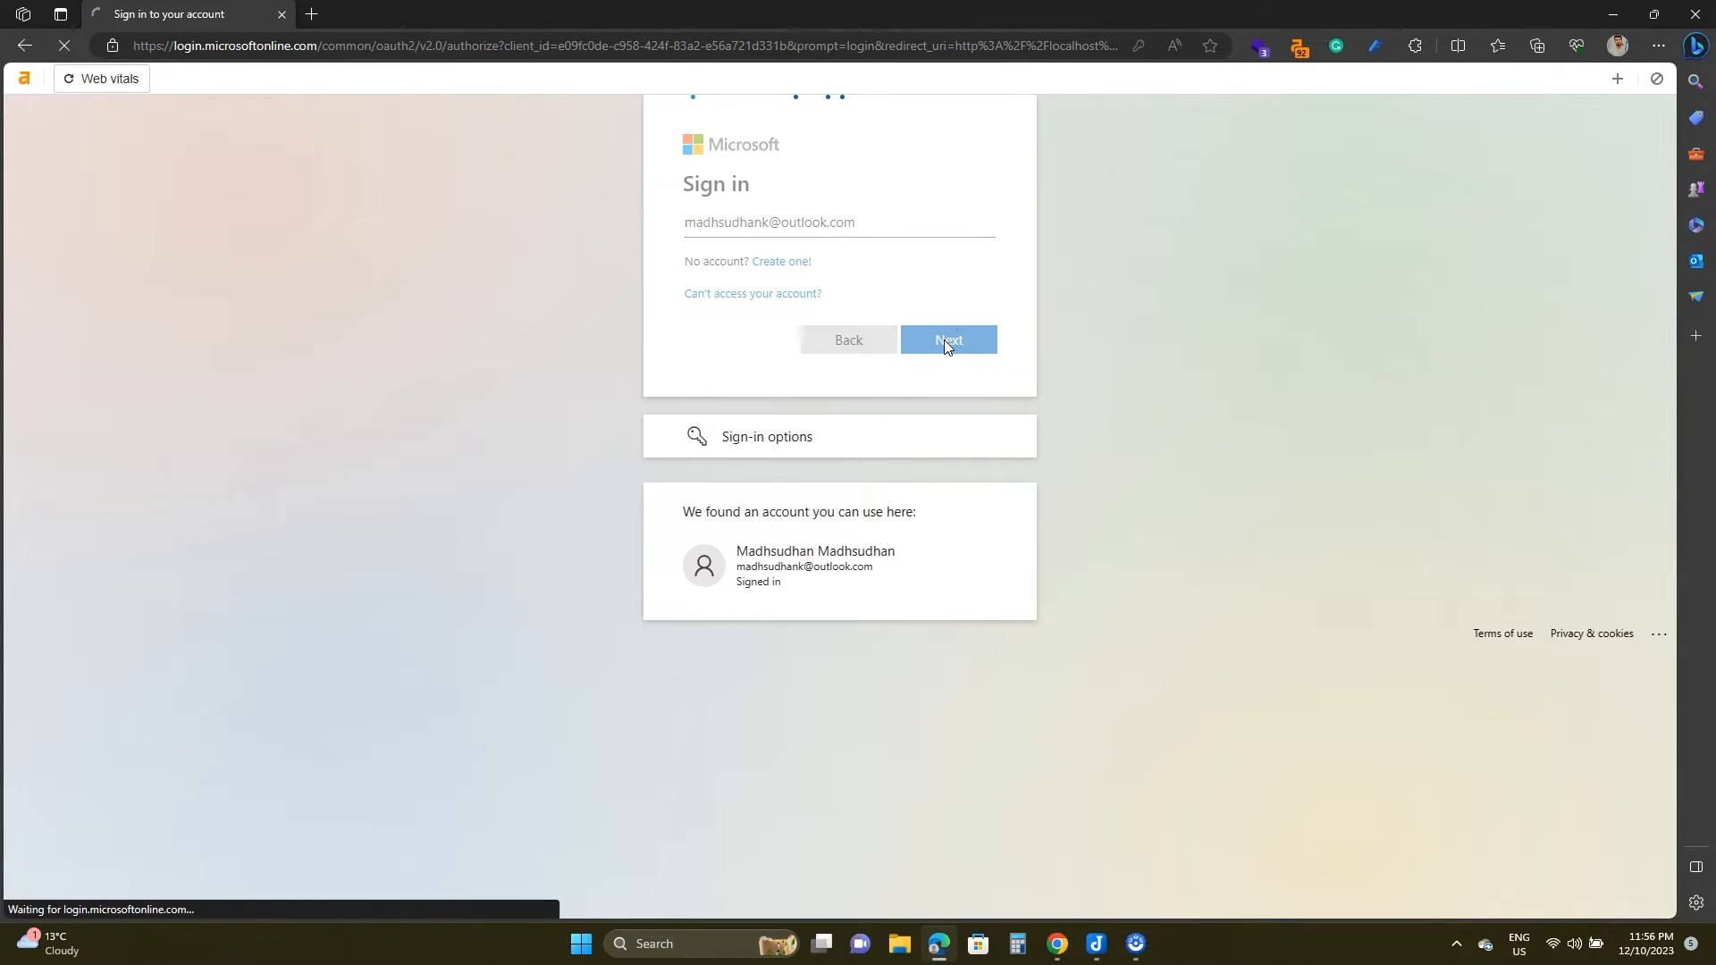
{"action": "left_click", "coordinate": [947, 340]}
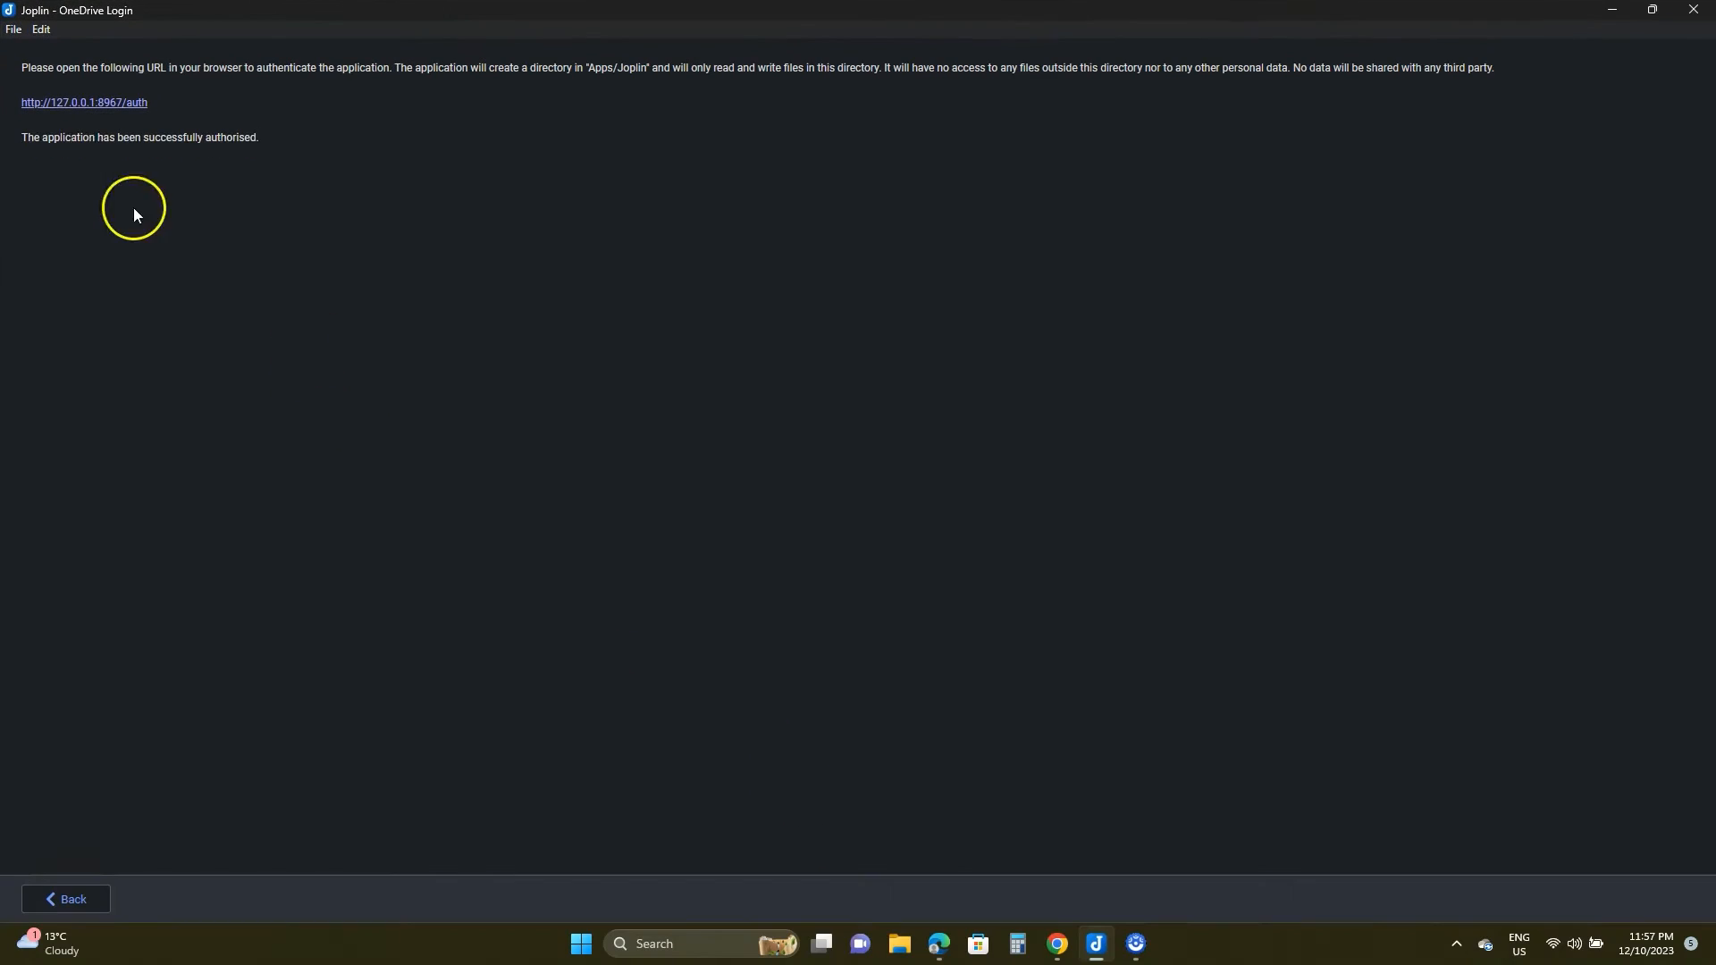
{"action": "left_click", "coordinate": [91, 899]}
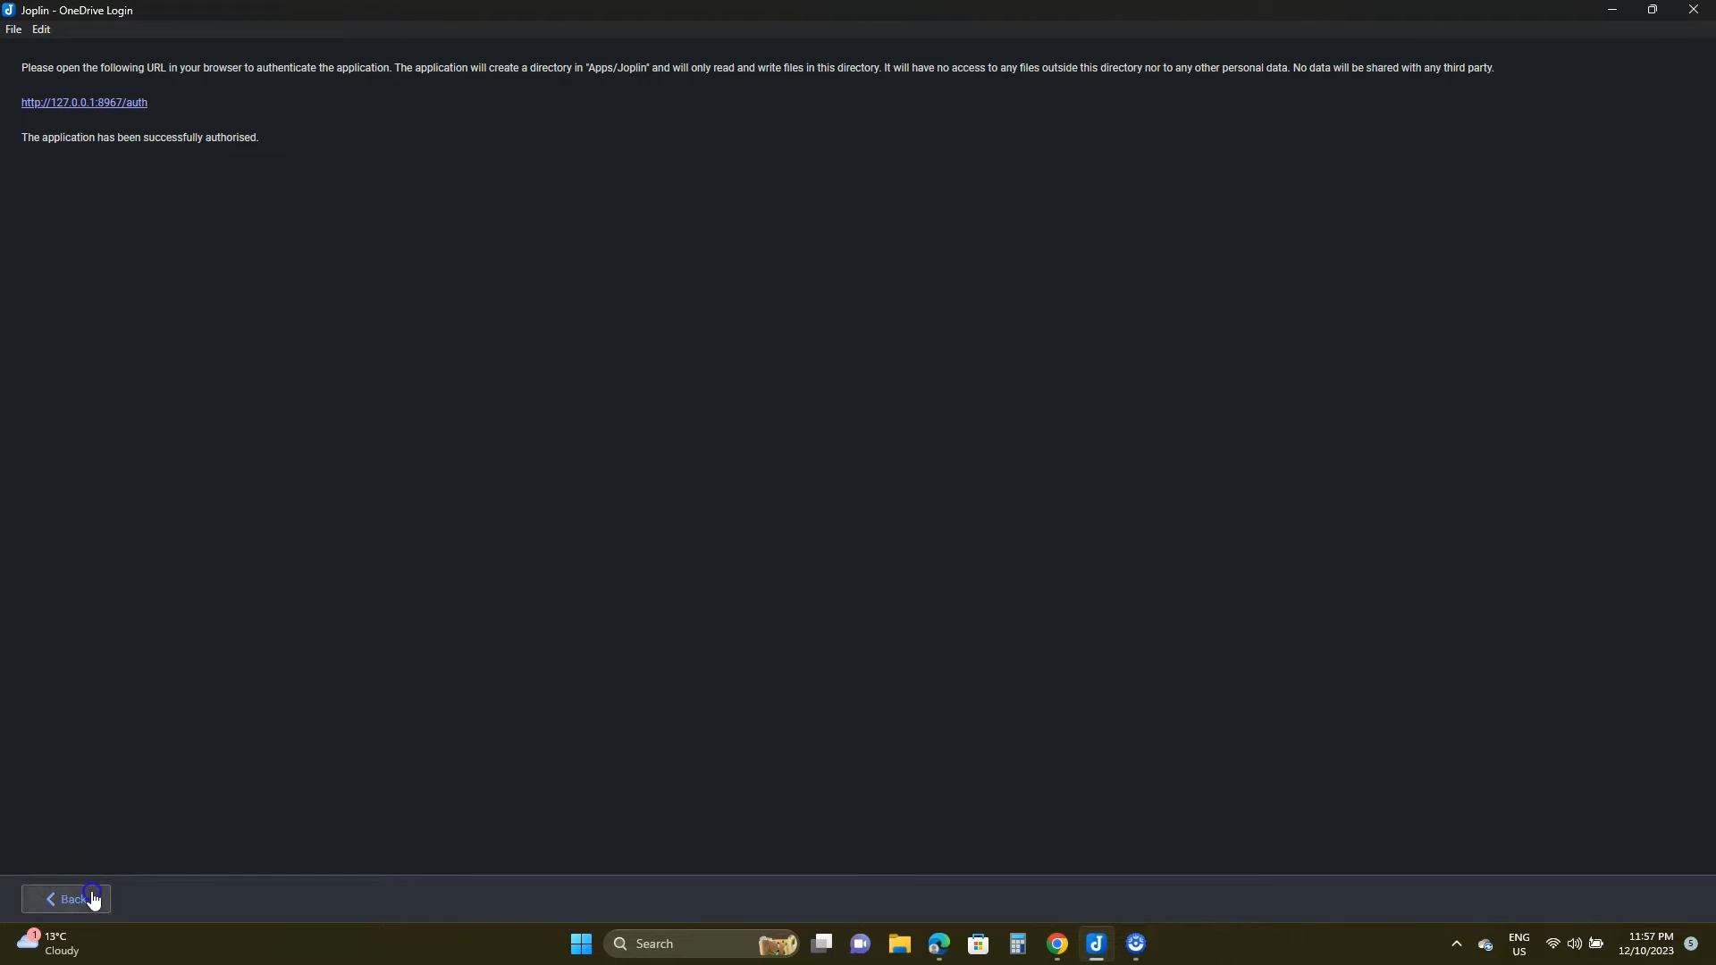
{"action": "left_click", "coordinate": [68, 899]}
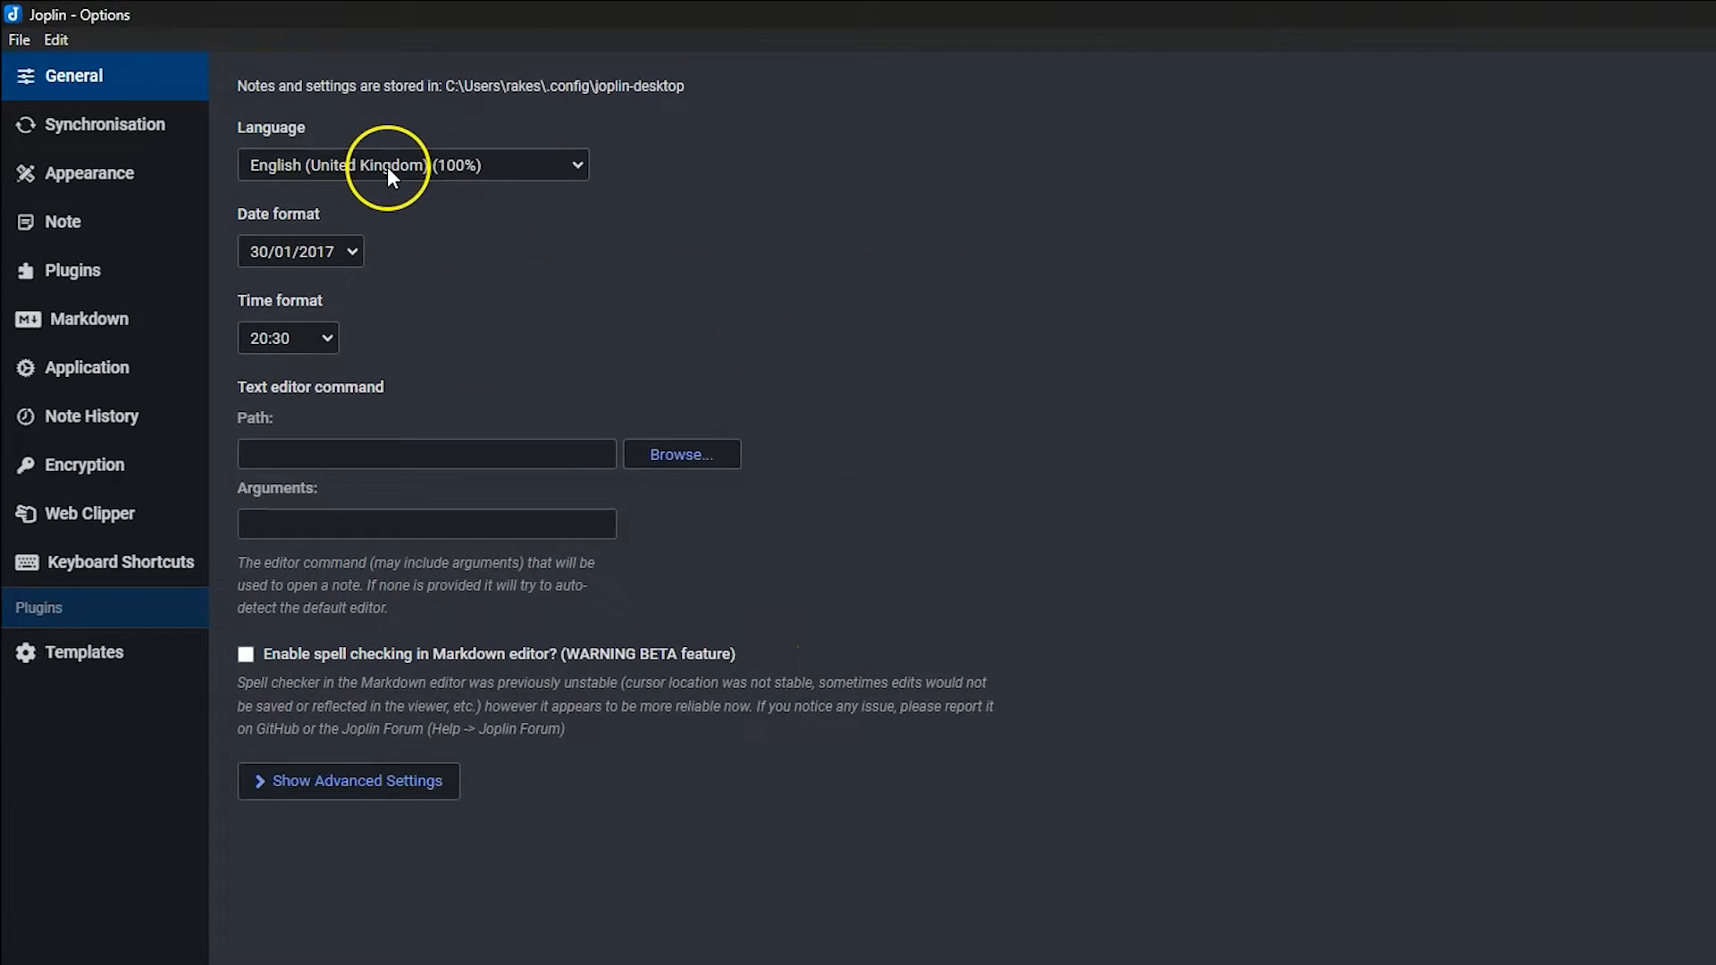
Step: Set the sync interval to 5 minutes, expand the advanced settings and apply
{"action": "left_click", "coordinate": [106, 126]}
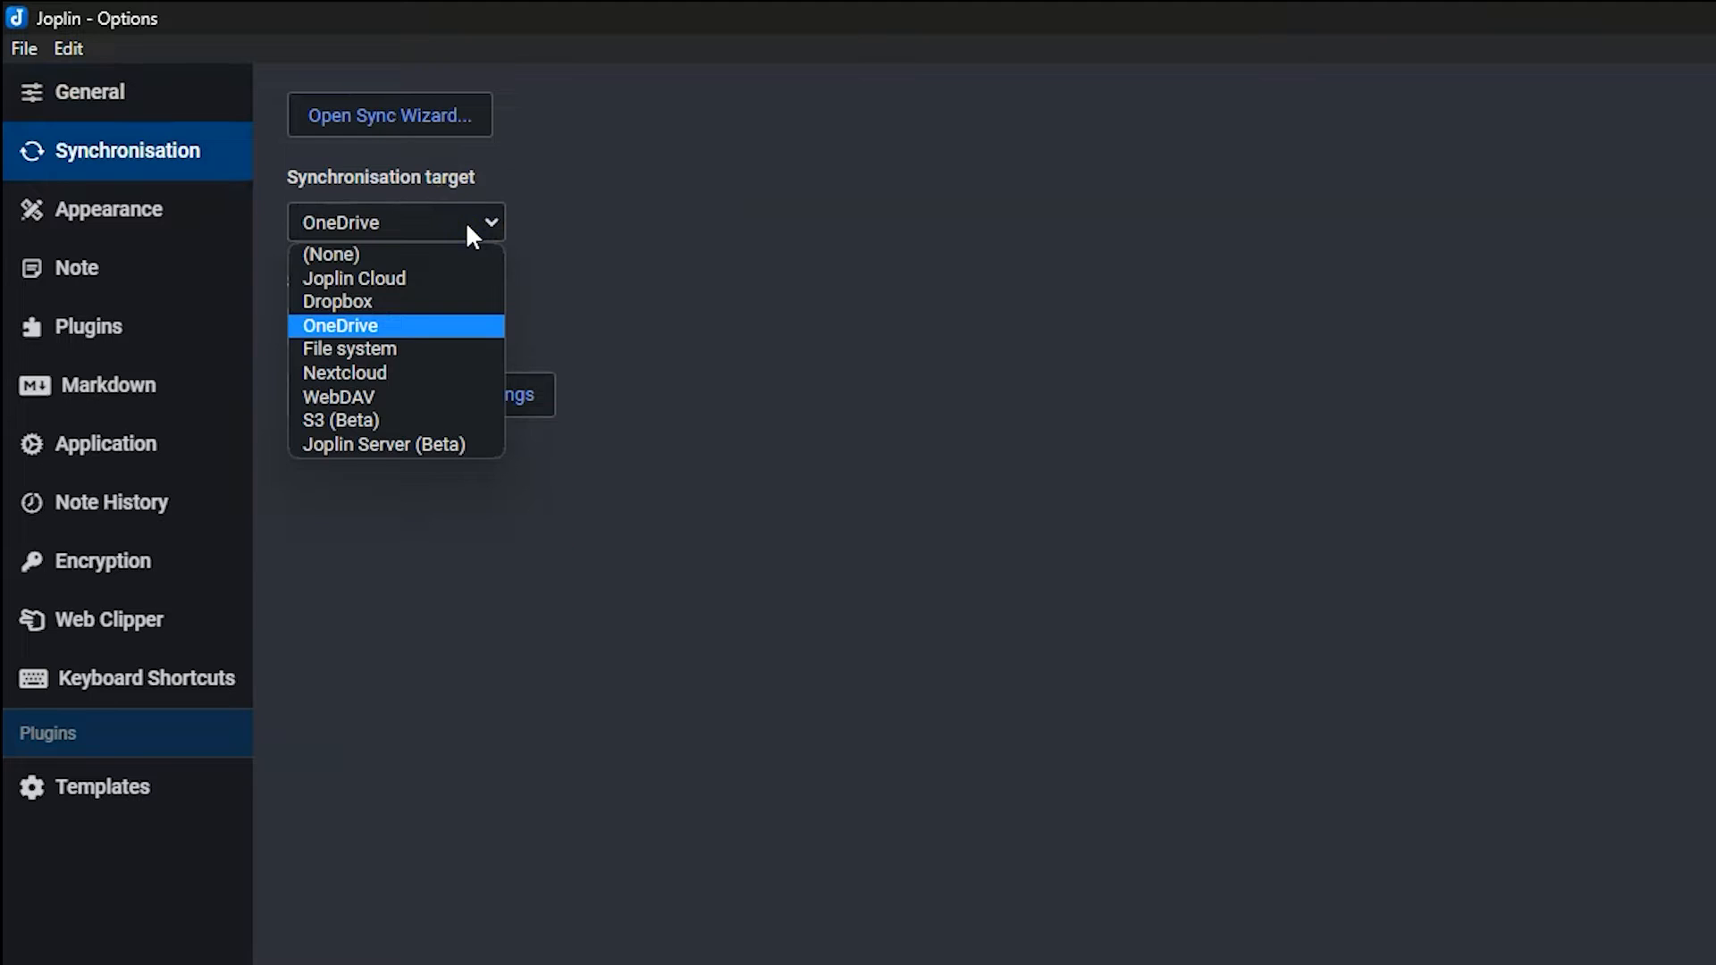
{"action": "mouse_move", "coordinate": [663, 323]}
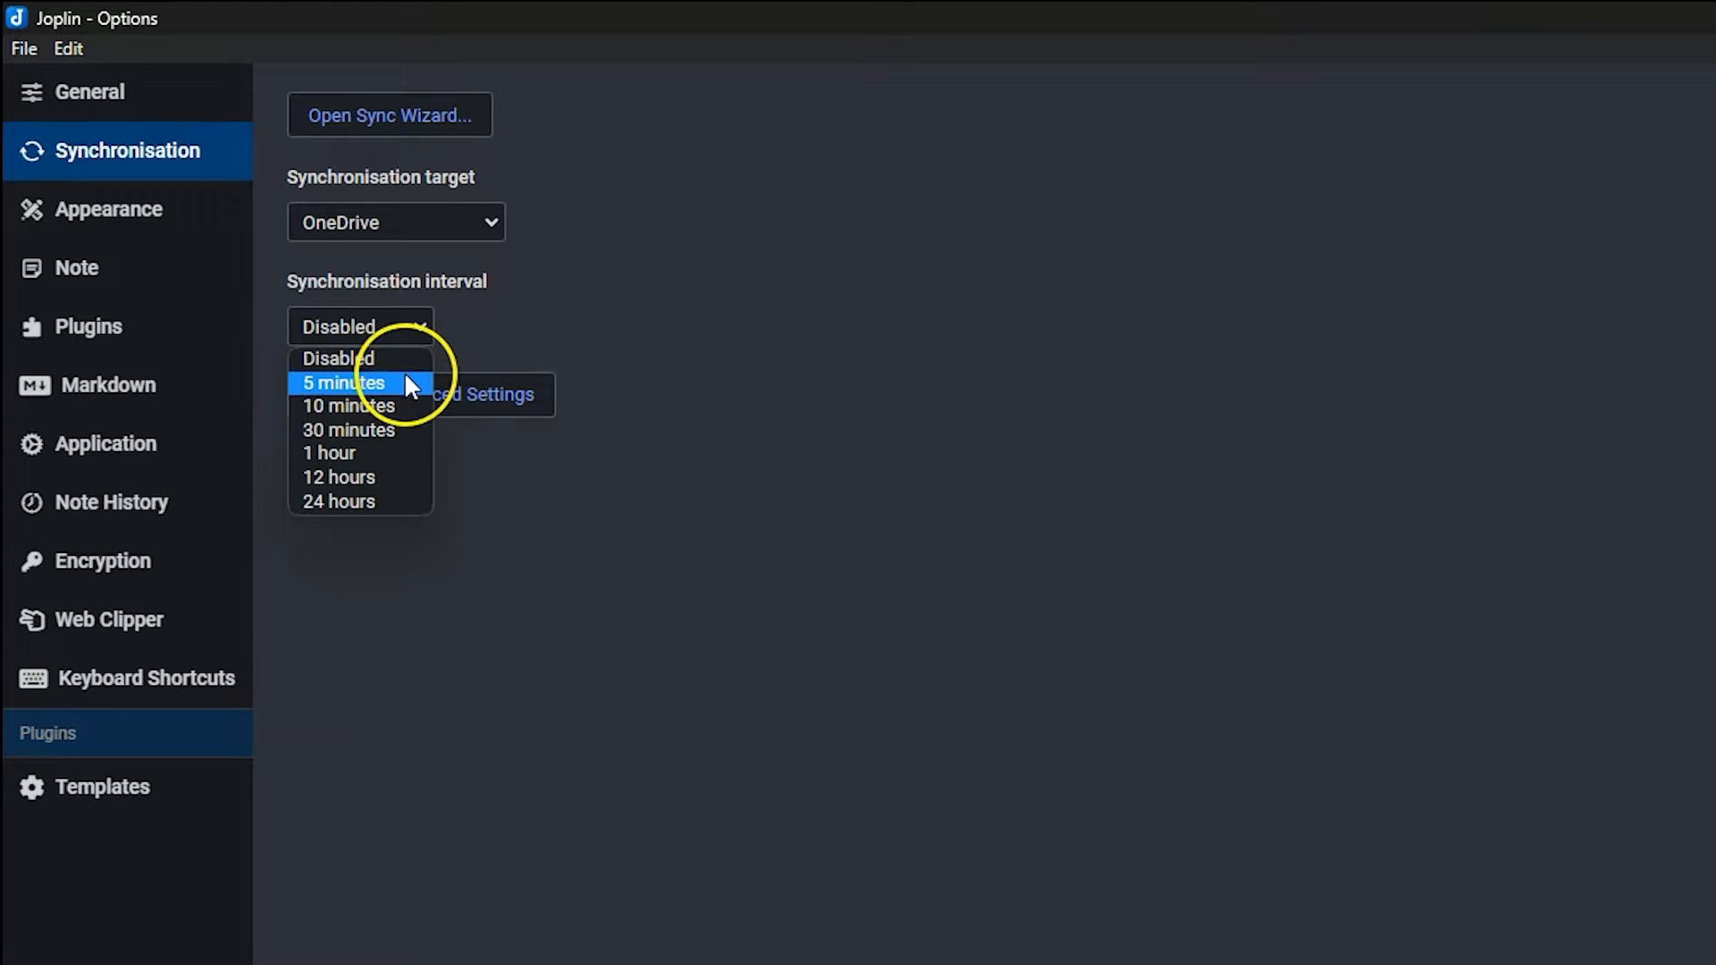
{"action": "left_click", "coordinate": [340, 382]}
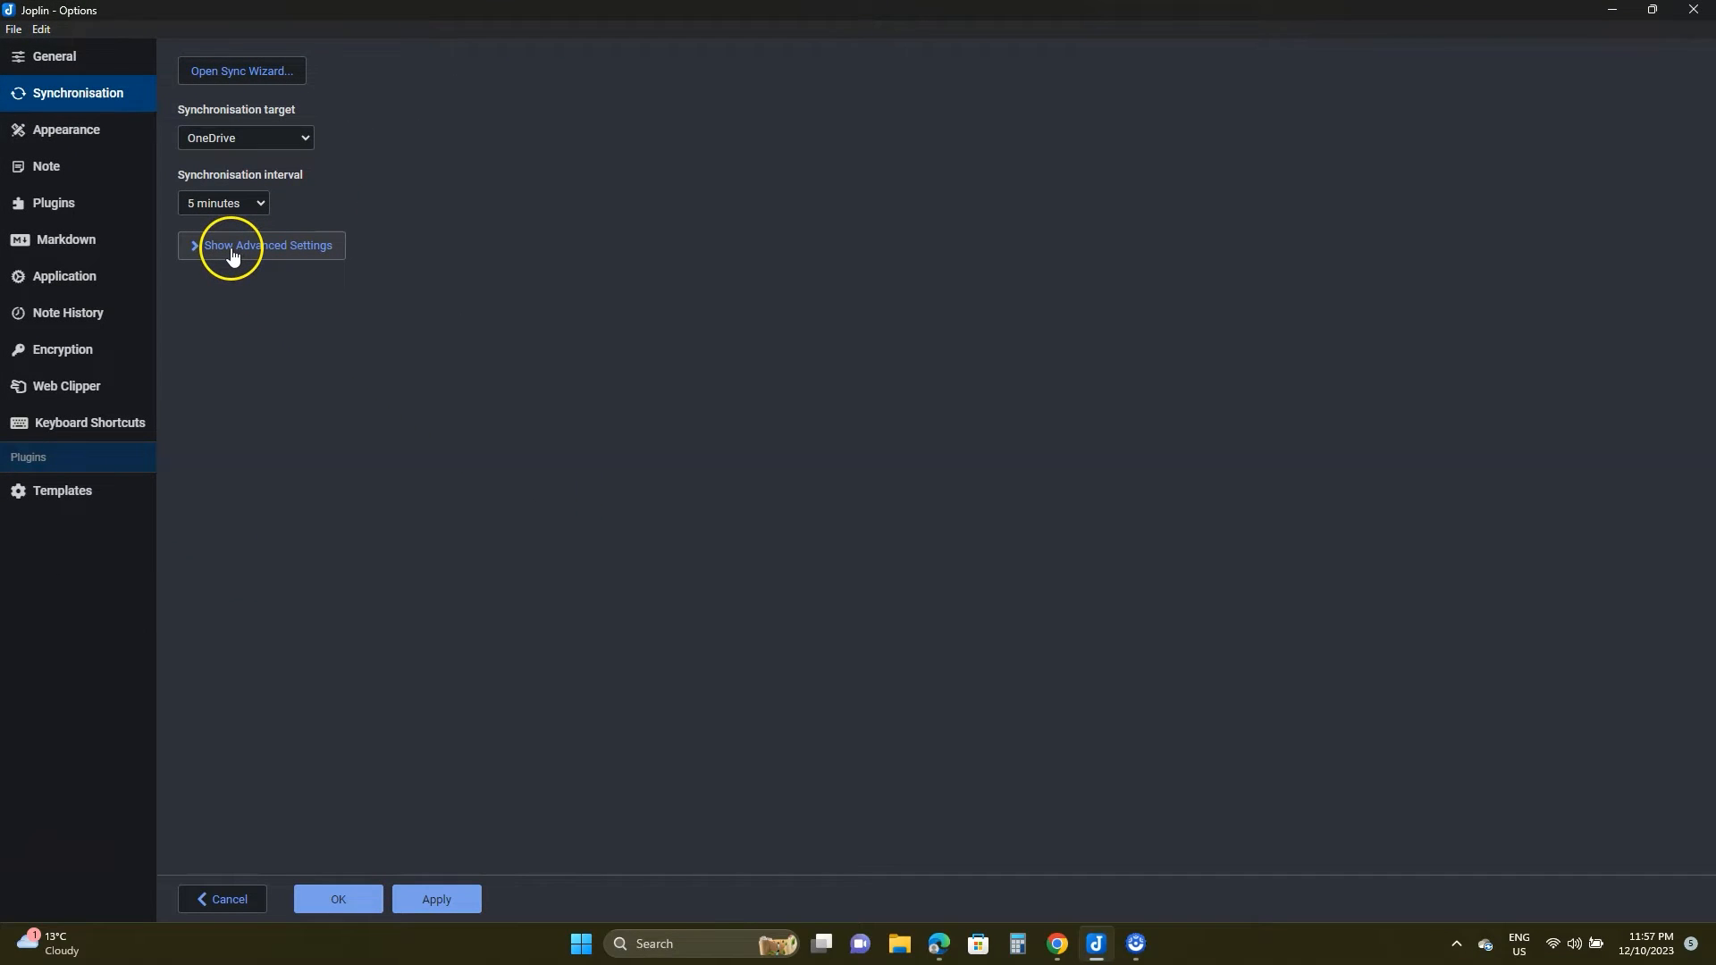
{"action": "left_click", "coordinate": [261, 244]}
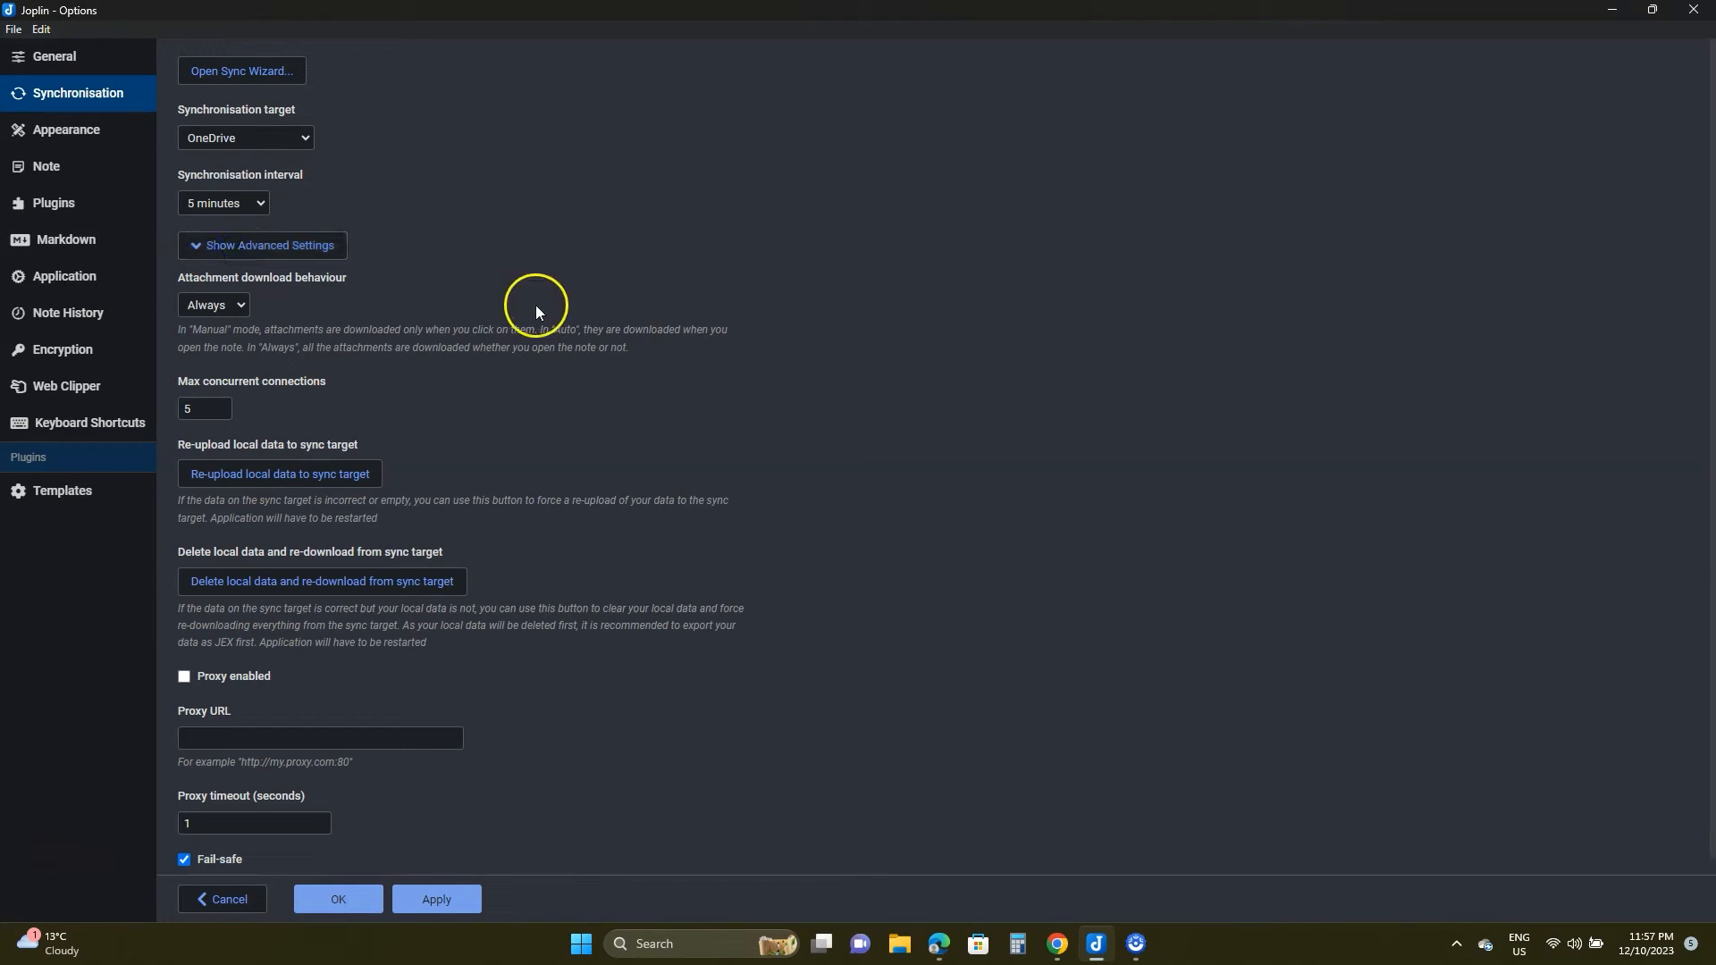
{"action": "mouse_move", "coordinate": [536, 311]}
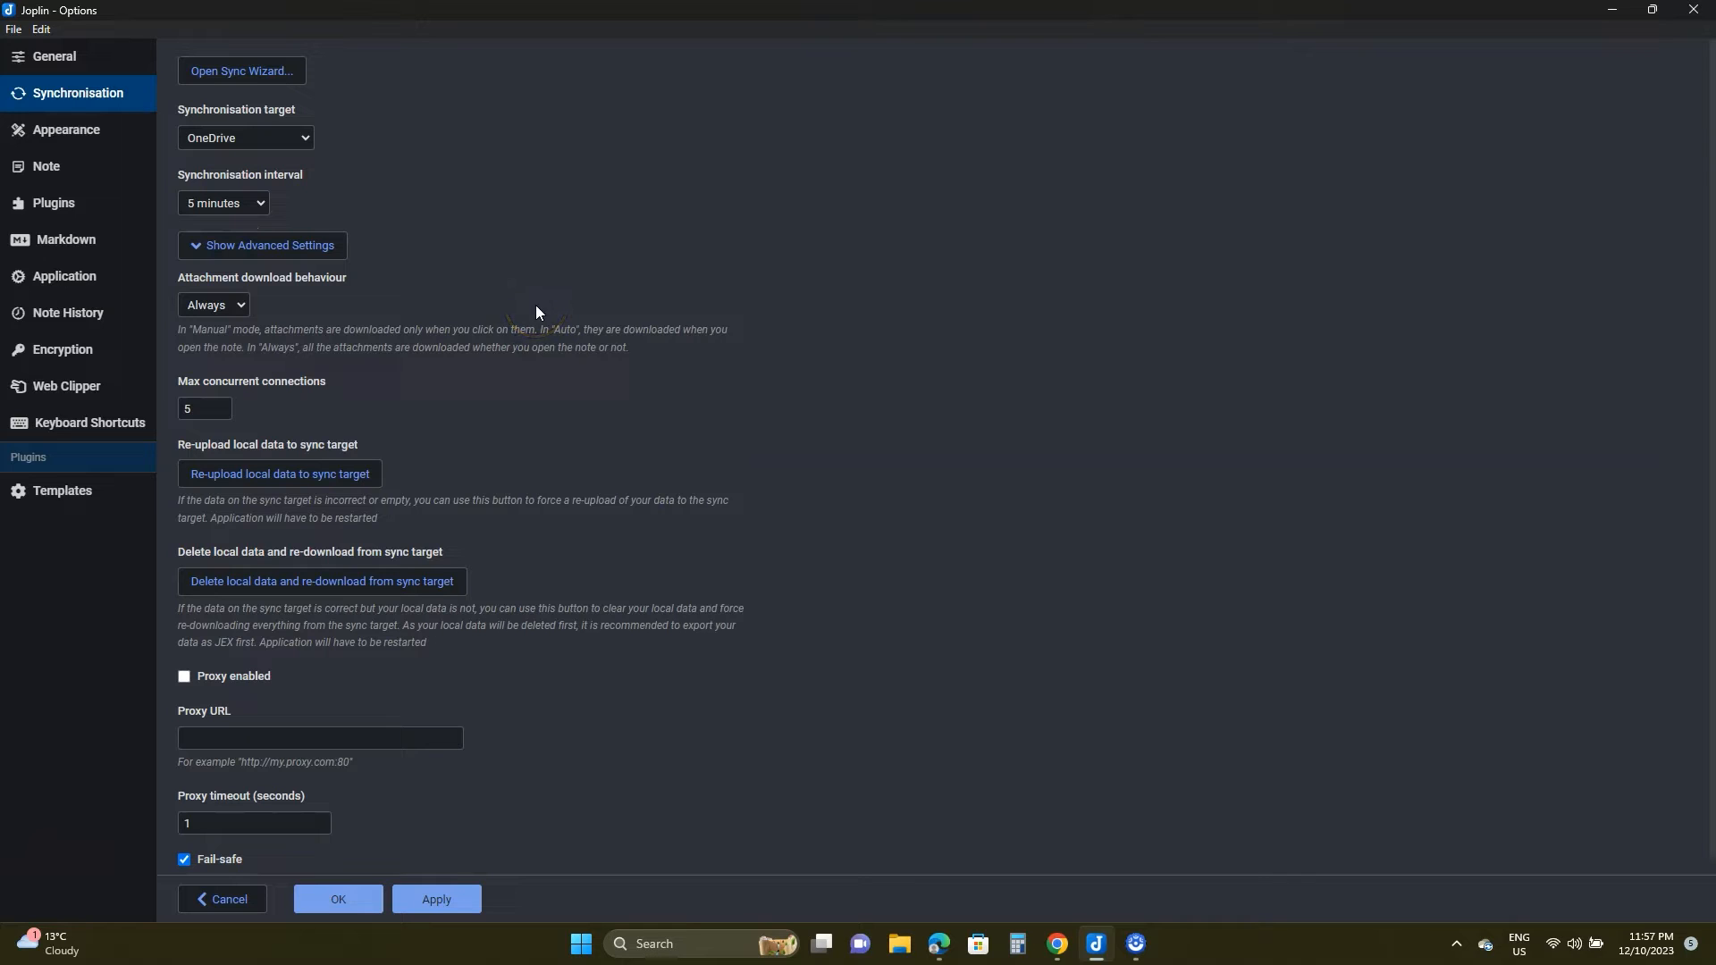
{"action": "scroll", "scroll_direction": "down", "scroll_amount": 3}
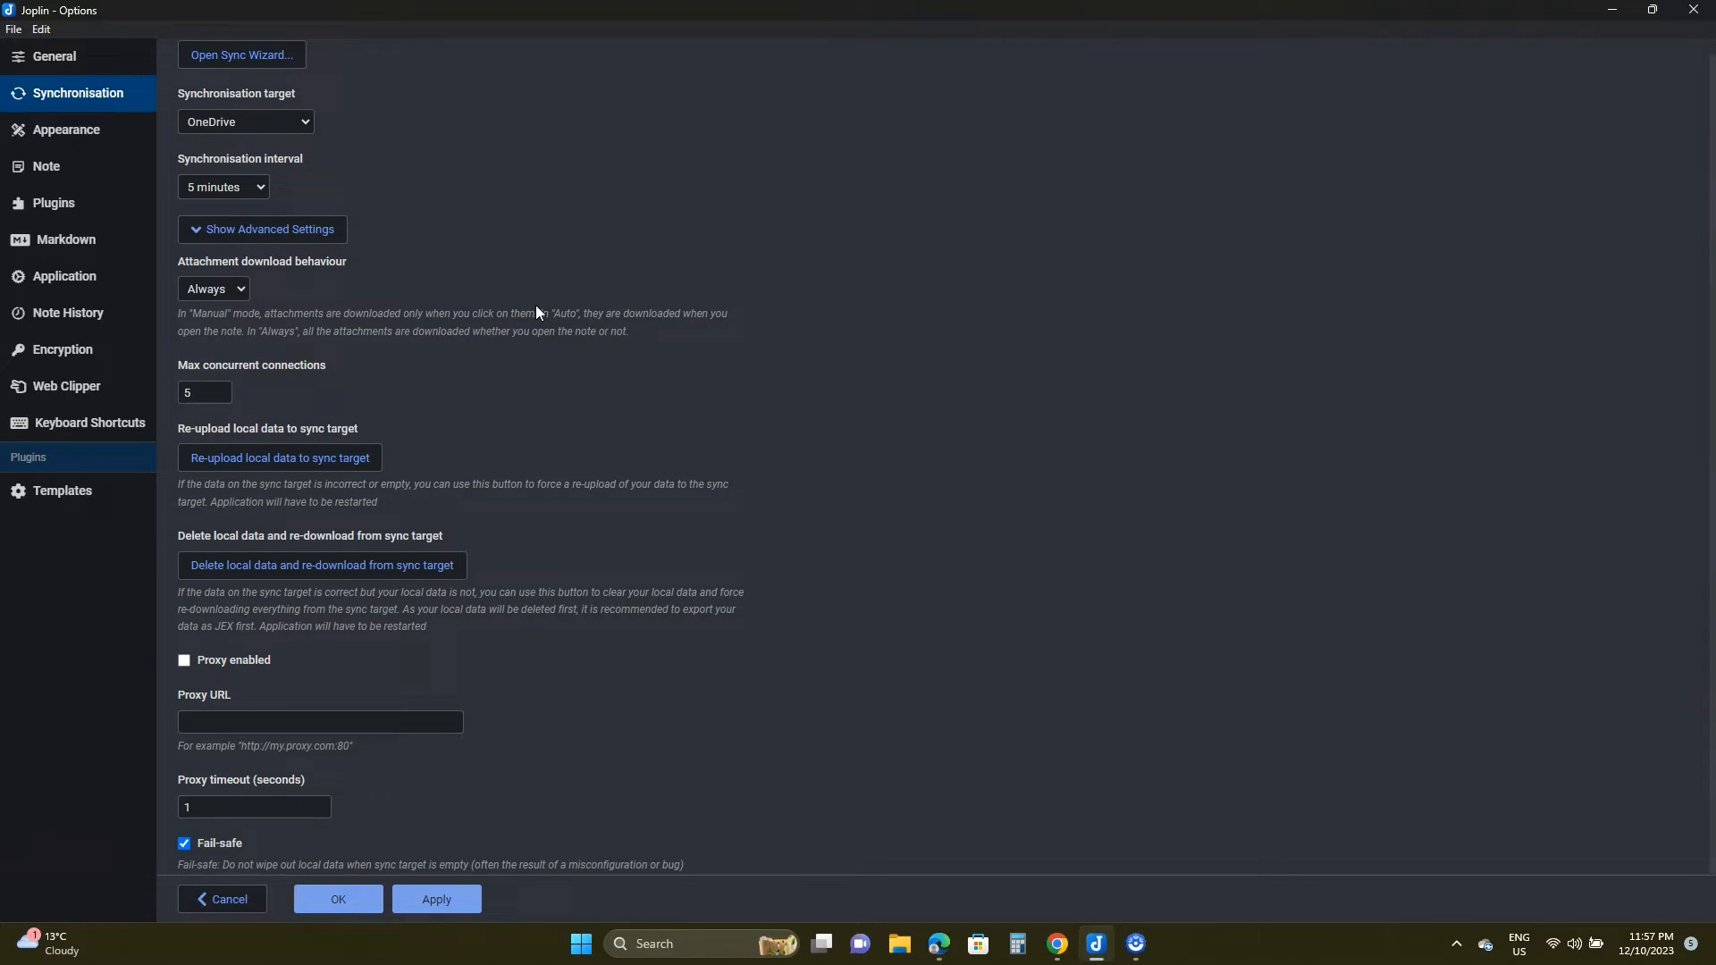
{"action": "left_click", "coordinate": [436, 899]}
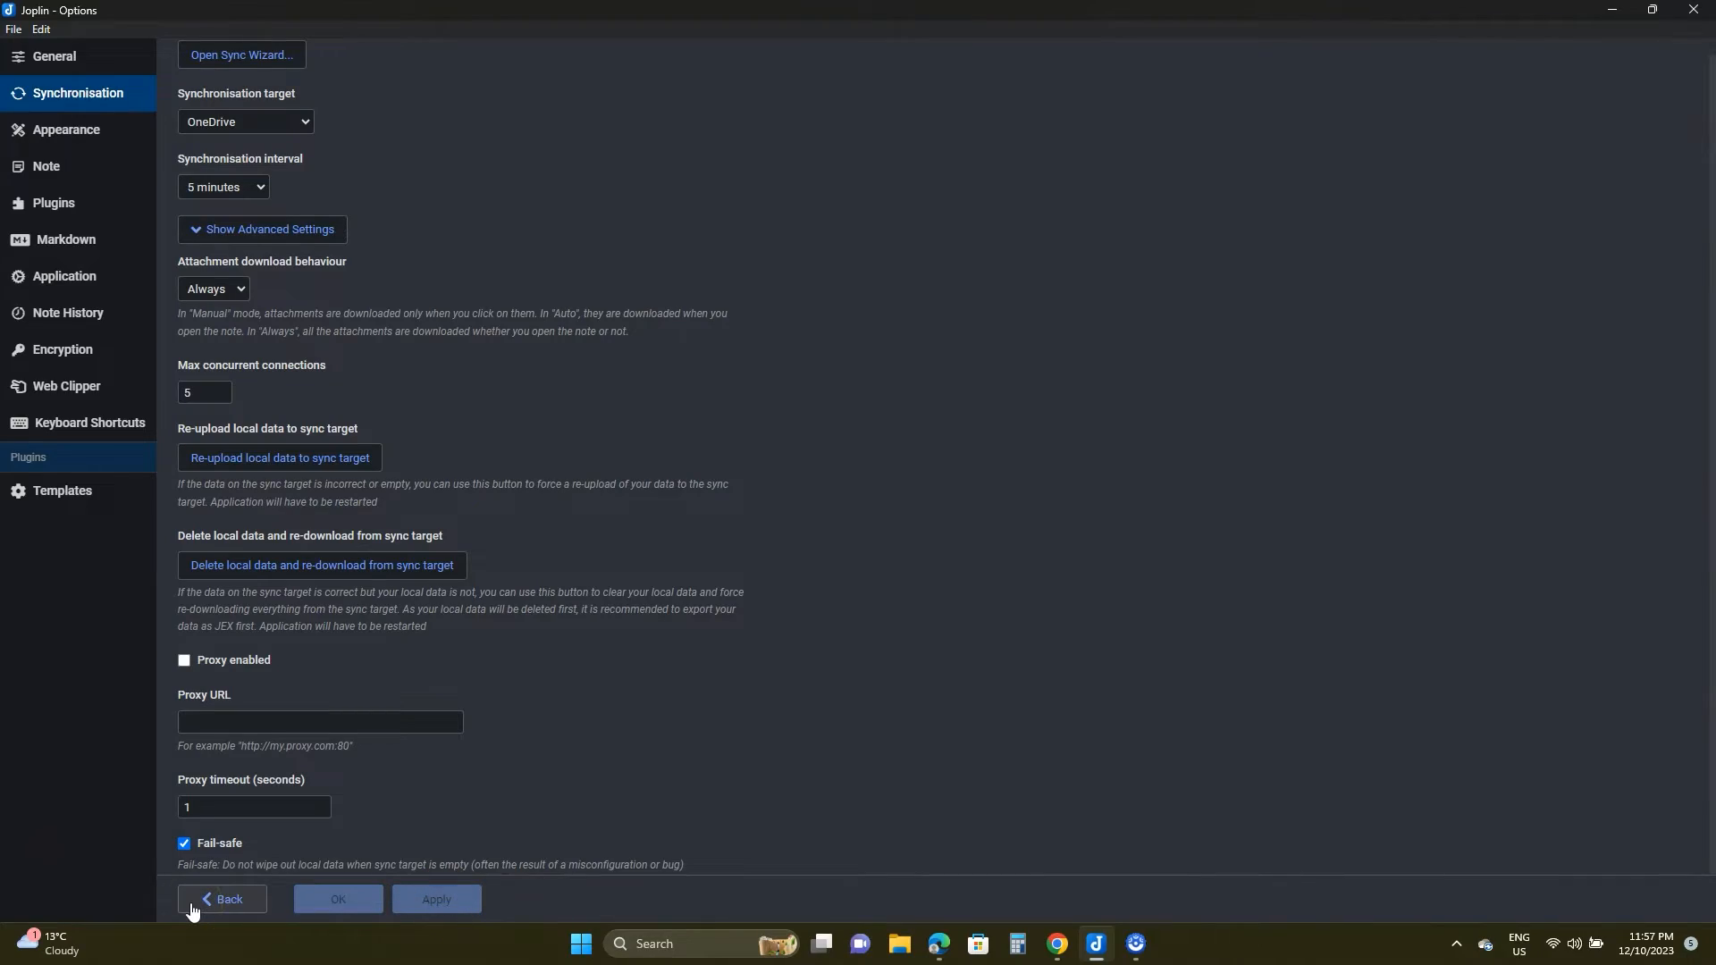
Step: Leave the options and run a synchronisation with OneDrive from the sidebar
{"action": "left_click", "coordinate": [222, 899]}
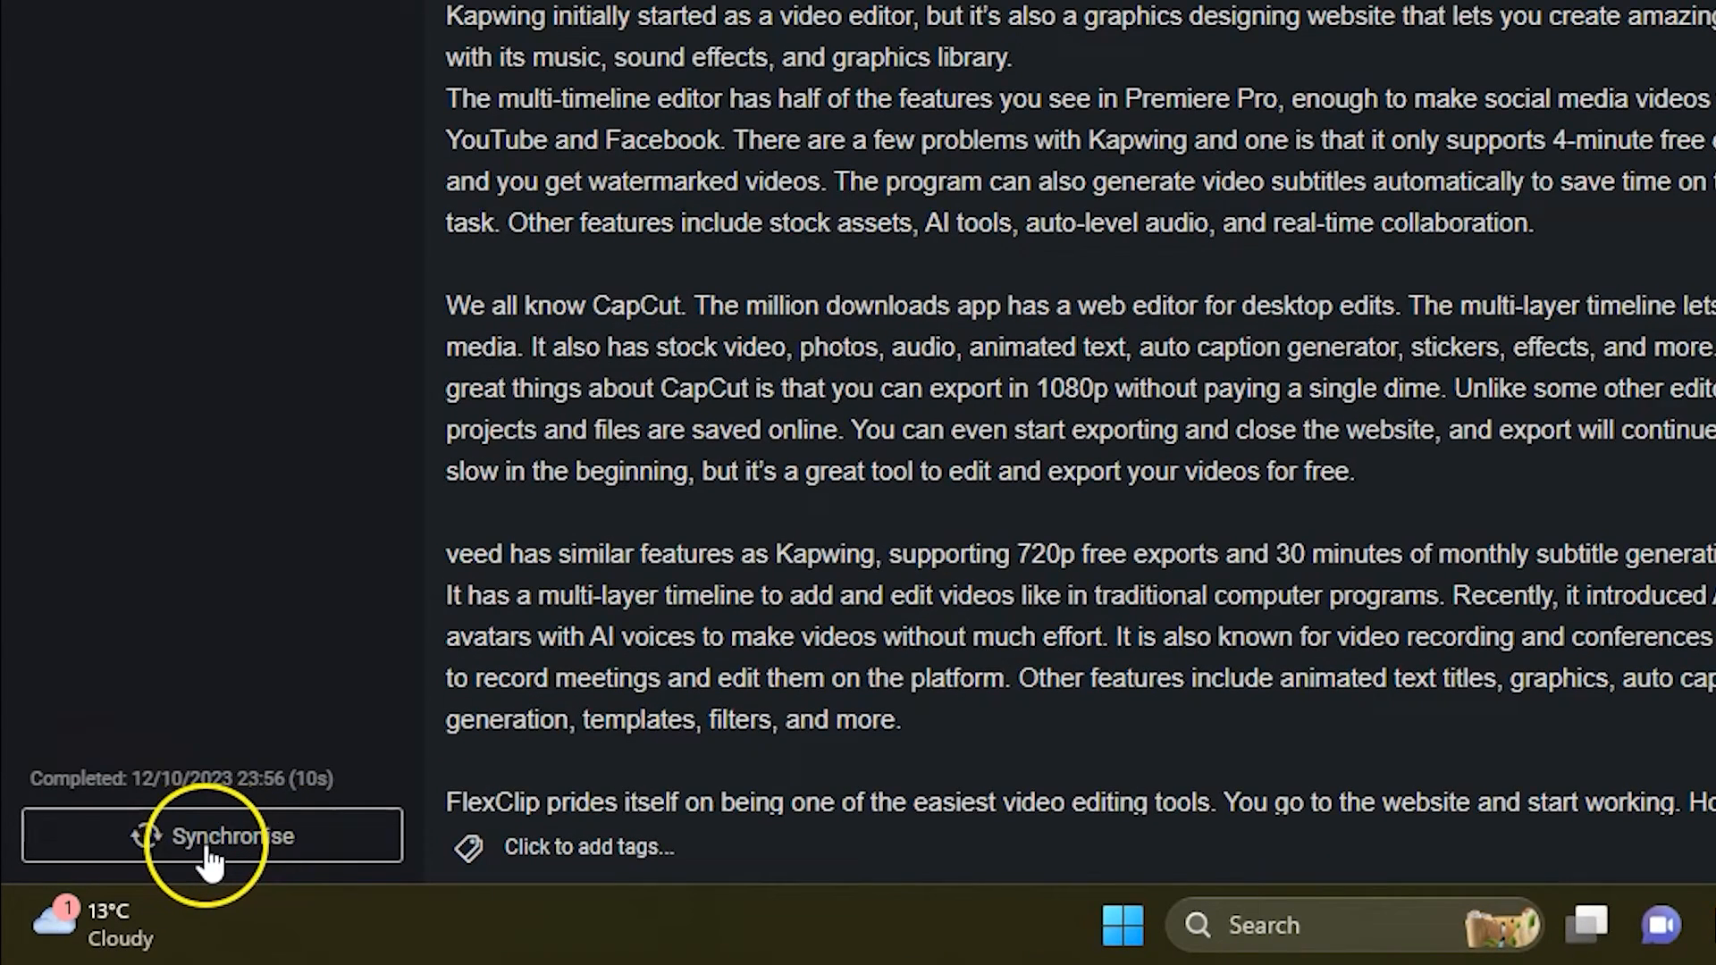
{"action": "left_click", "coordinate": [212, 837]}
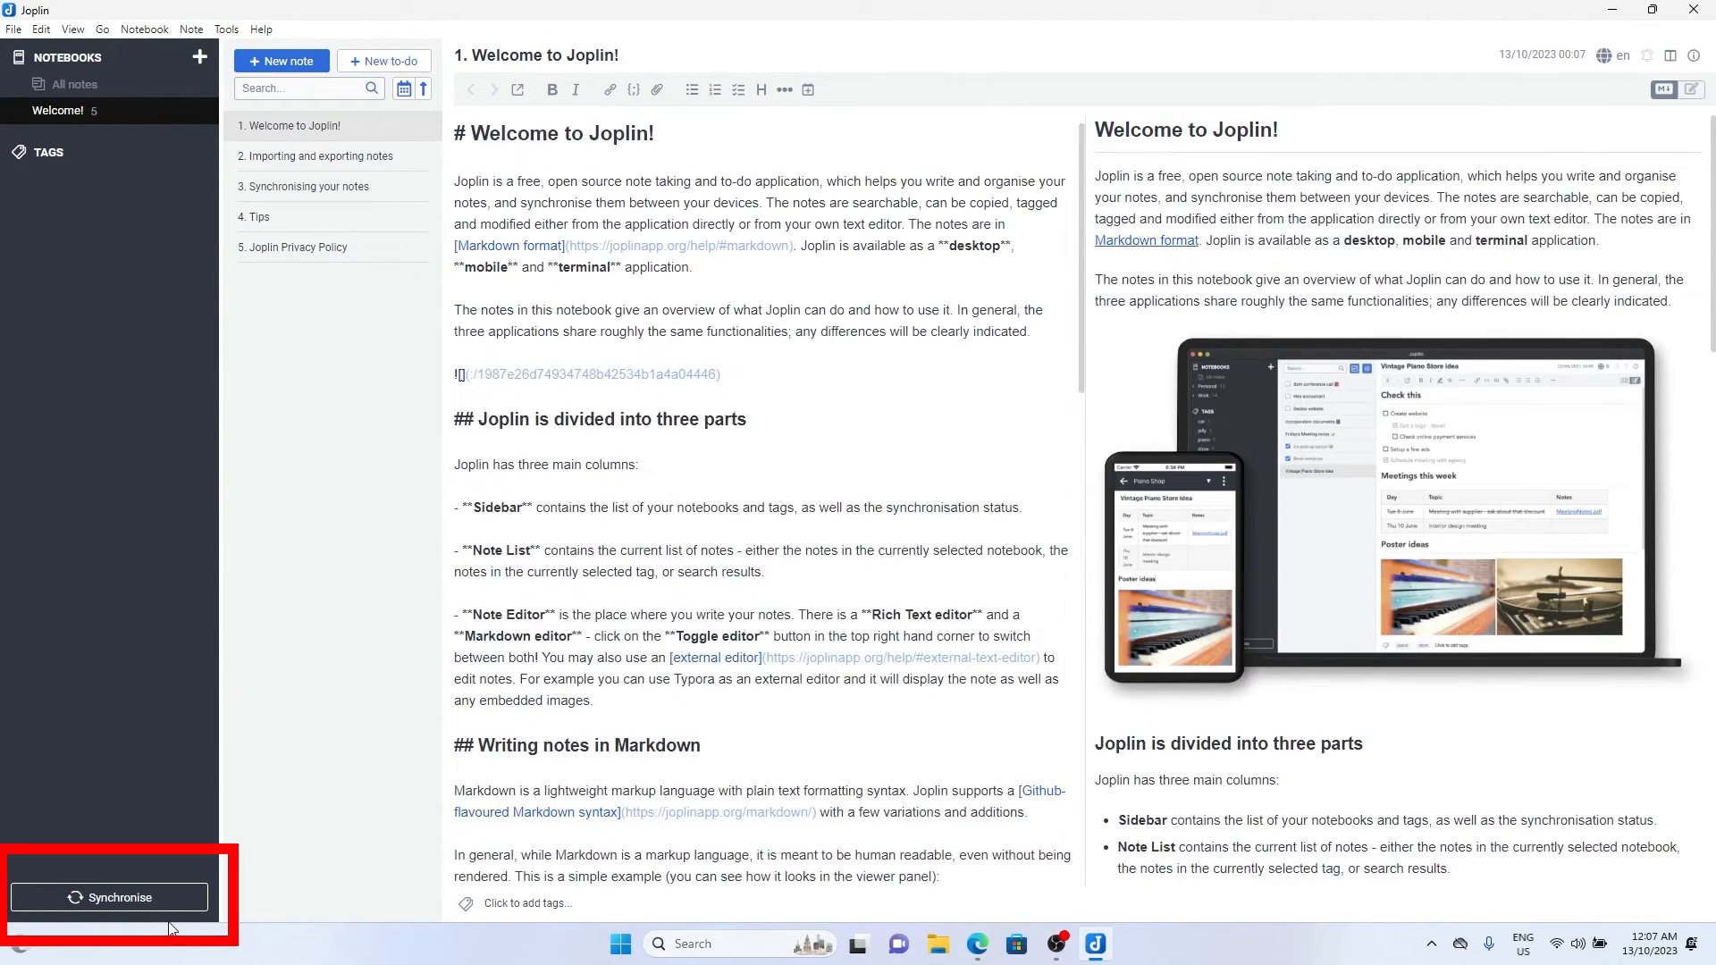
Step: Reconnect syncing to OneDrive, staying signed in, so the synced notebooks and tags appear
{"action": "left_click", "coordinate": [109, 897]}
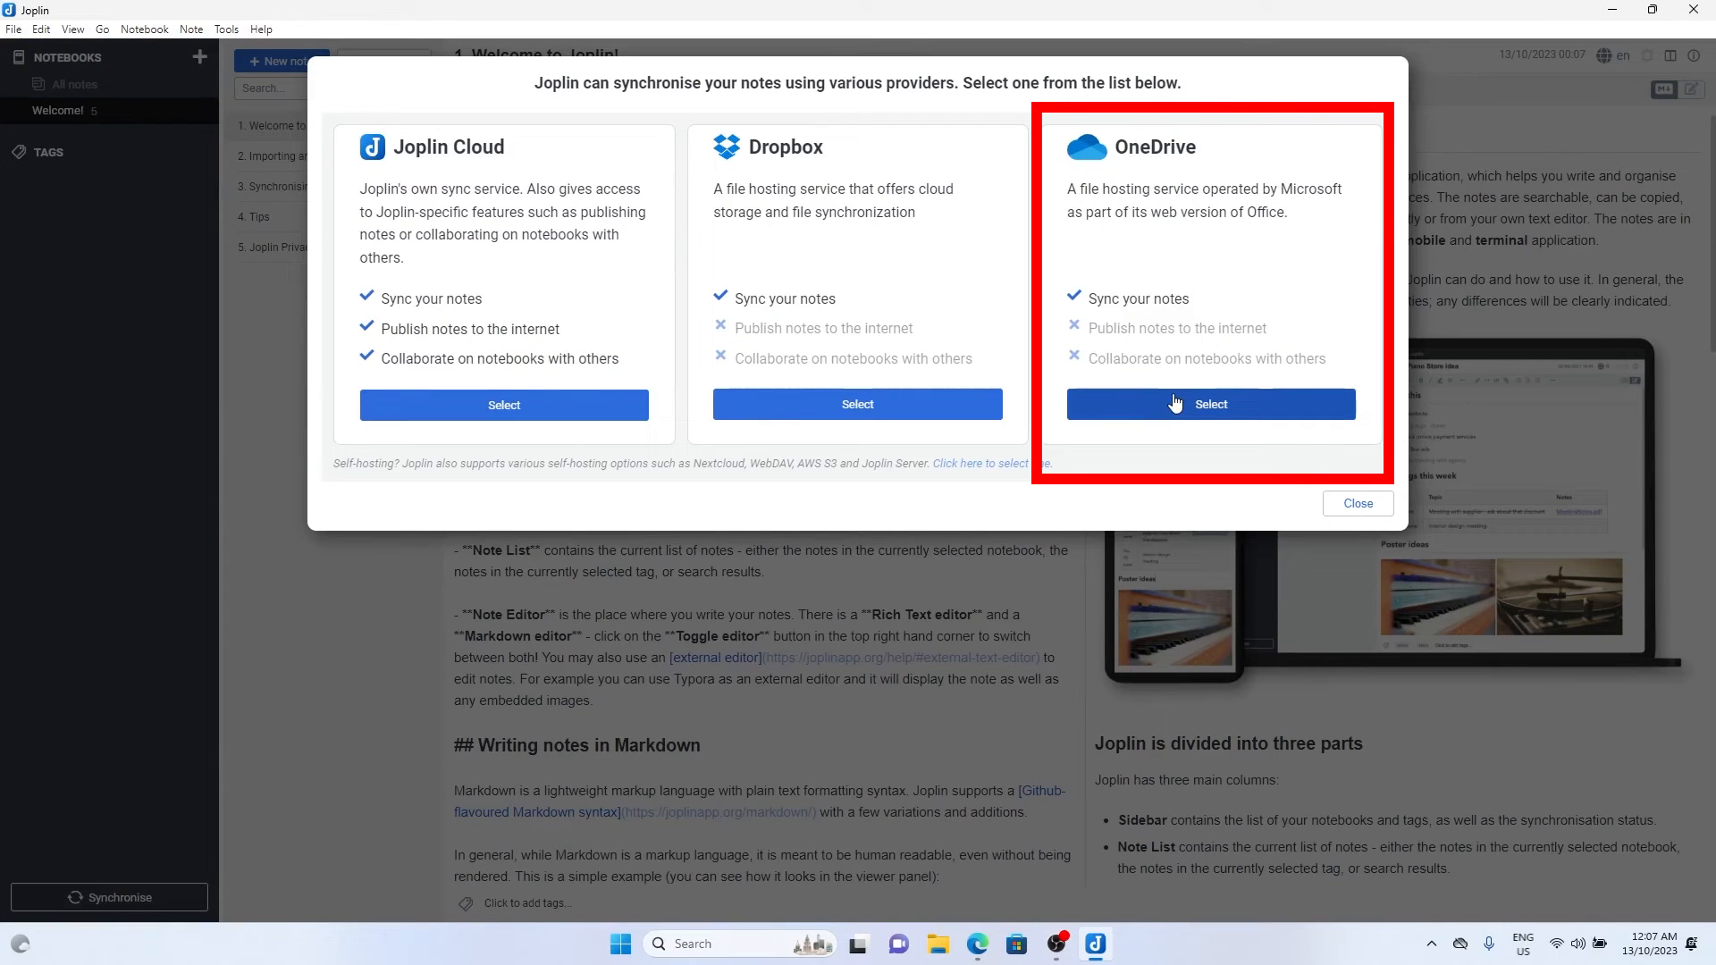
{"action": "left_click", "coordinate": [1212, 404]}
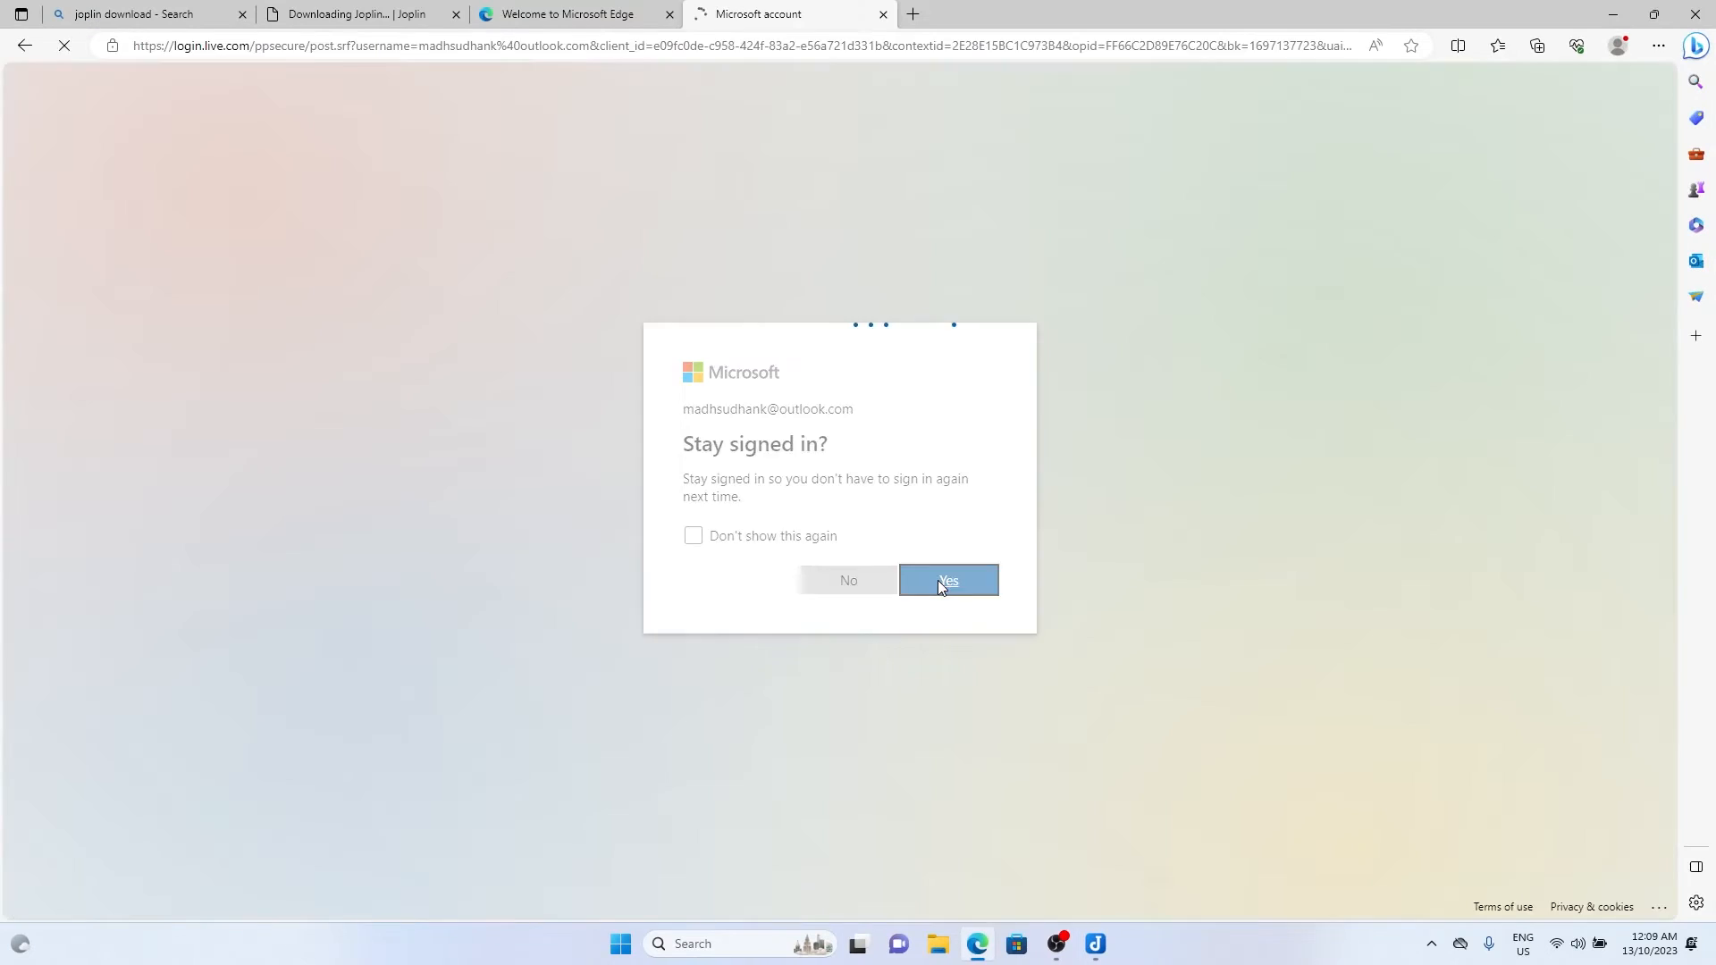
{"action": "left_click", "coordinate": [948, 580]}
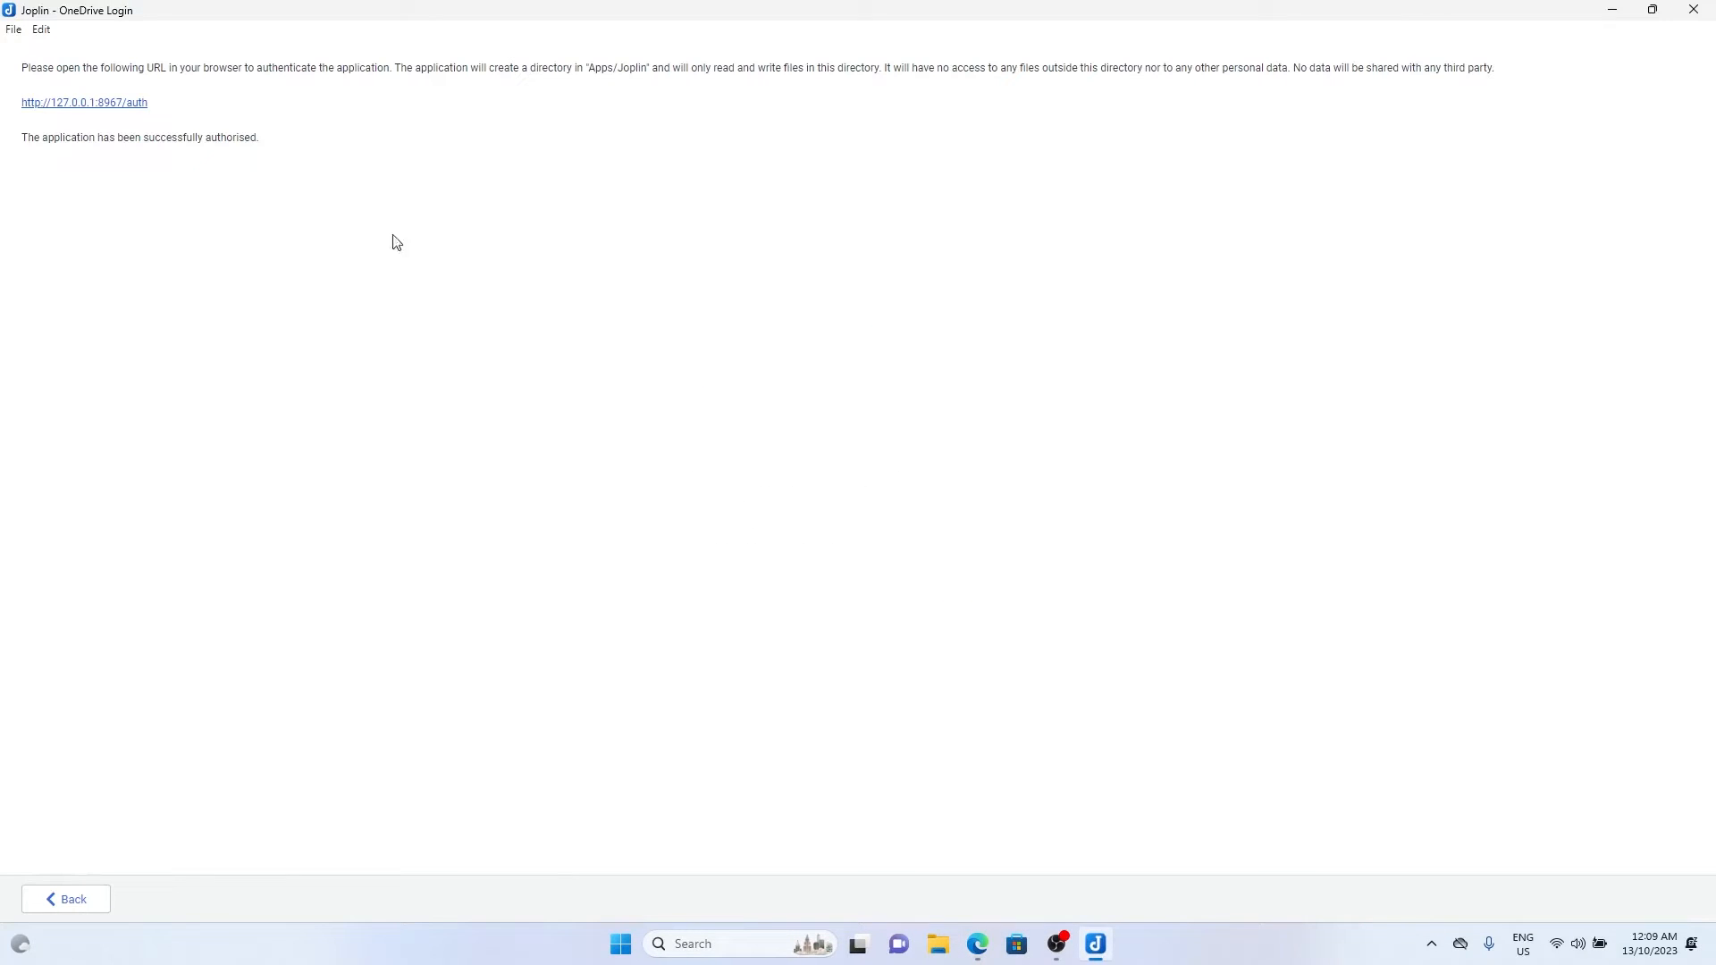
{"action": "left_click", "coordinate": [64, 897]}
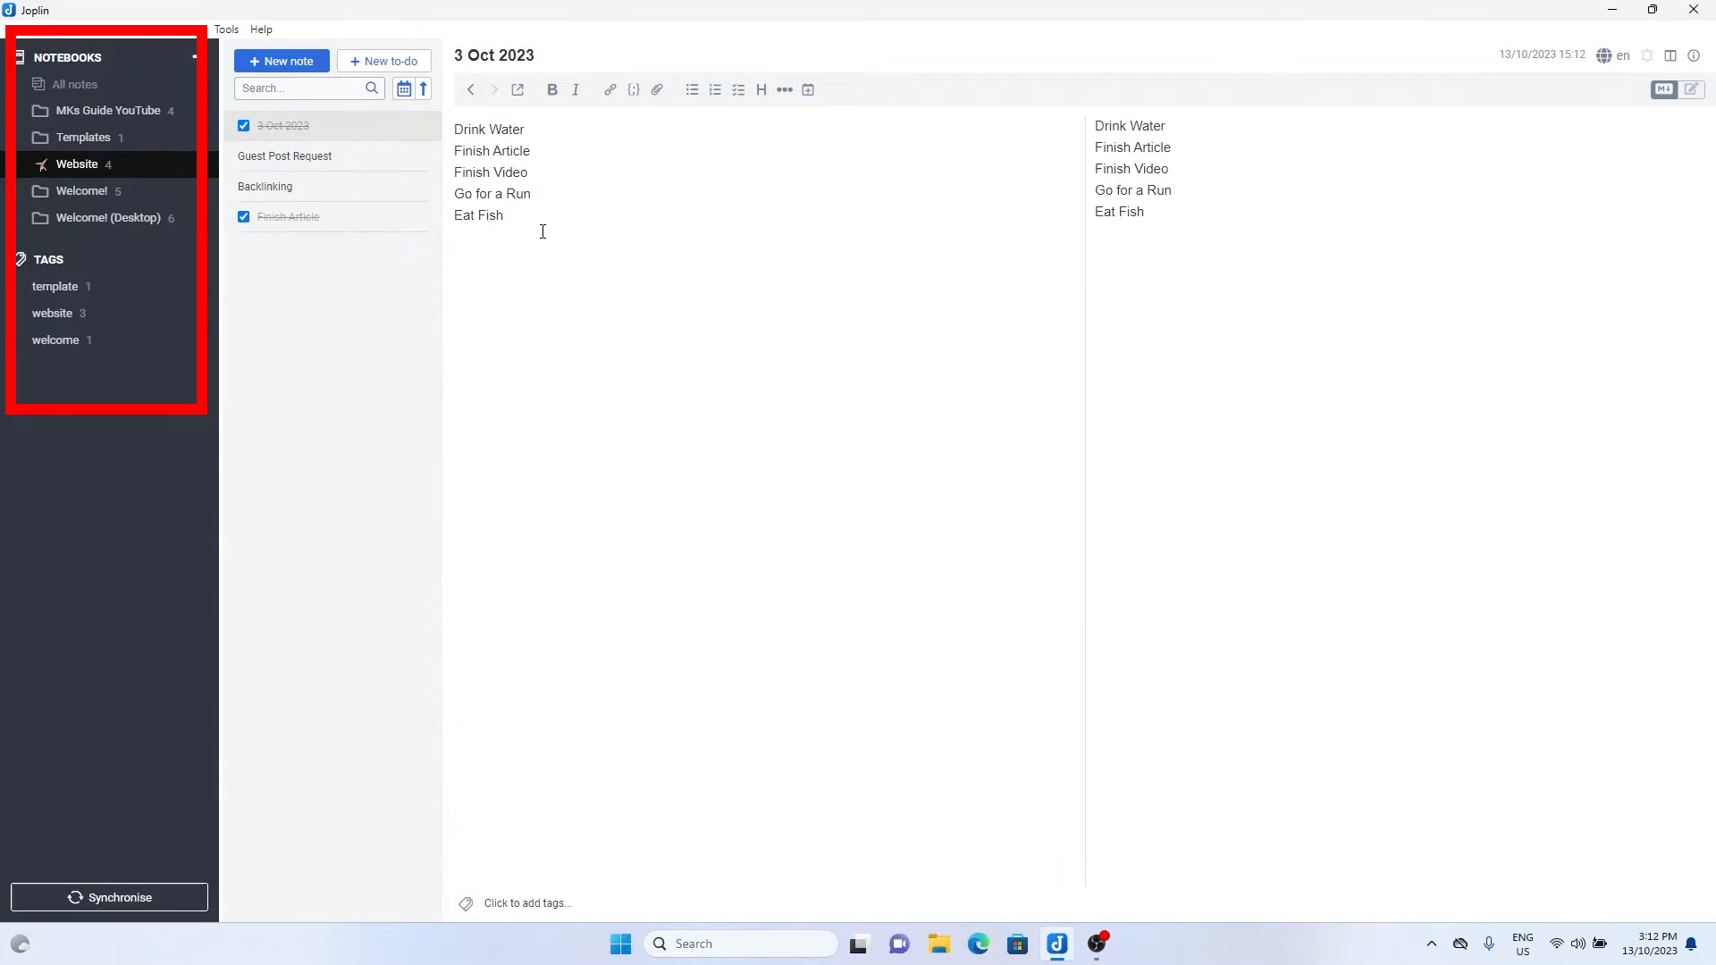
Step: Search the store for 'Play' to find and start downloading the Joplin mobile app
{"action": "type", "text": "Play"}
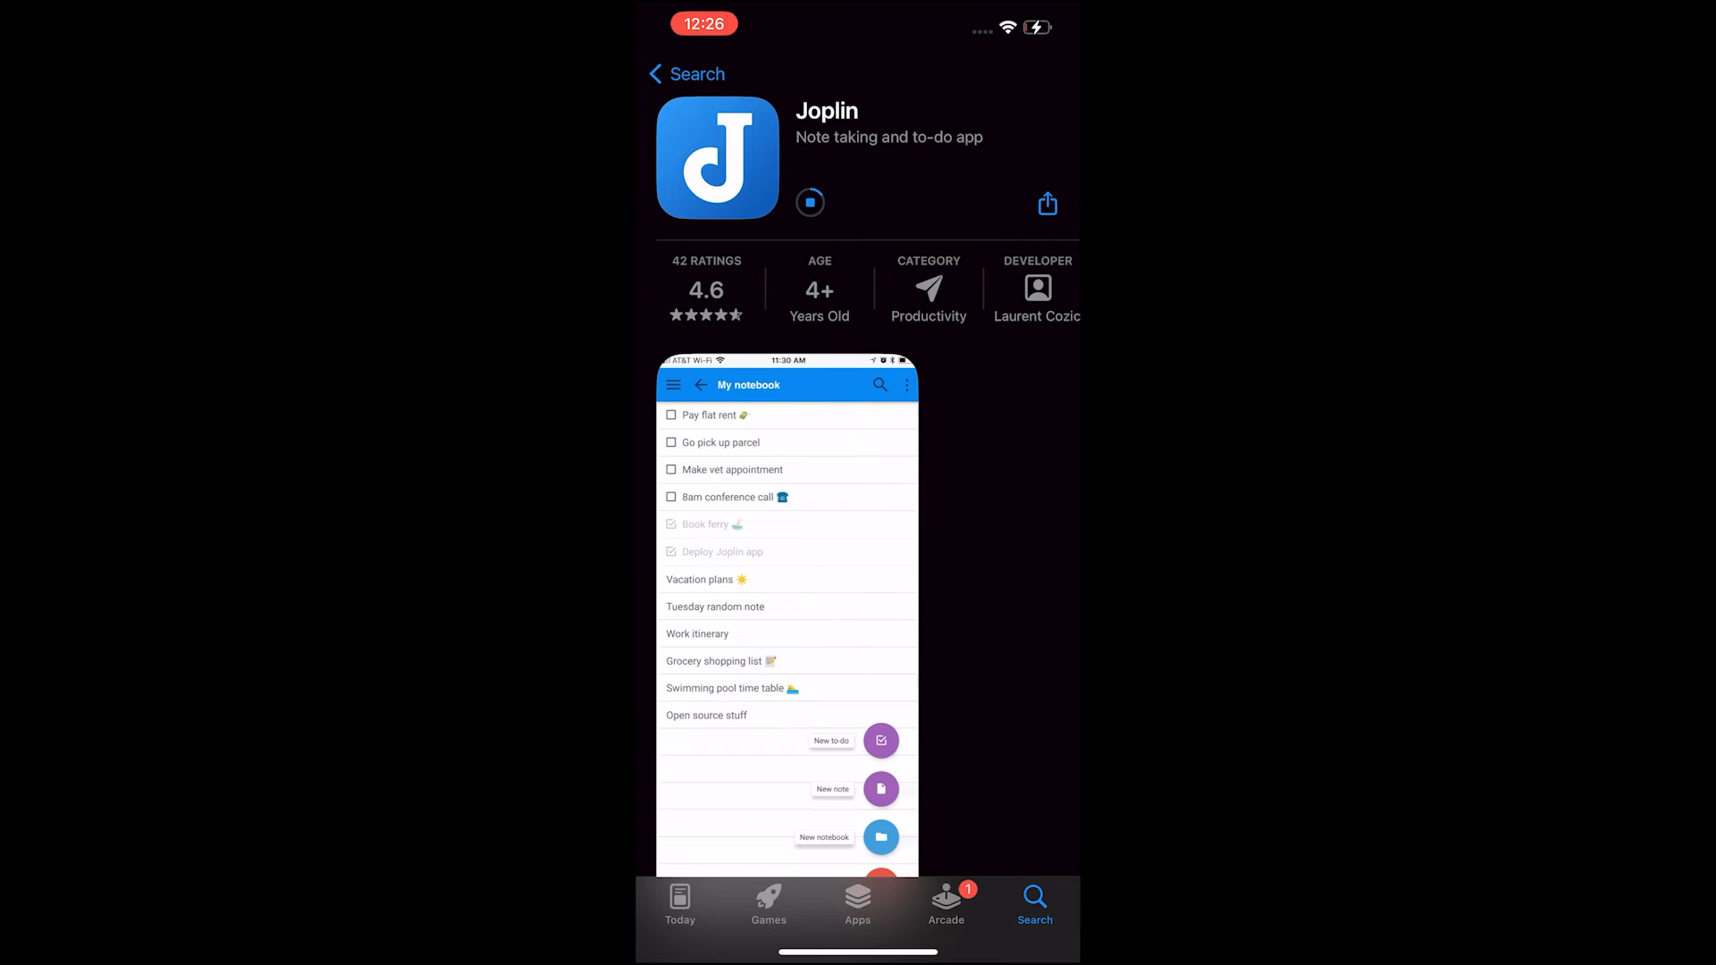
Step: Launch Joplin on the Android and iPhone and show the synchronisation target choices
{"action": "scroll", "scroll_direction": "down", "scroll_amount": 3}
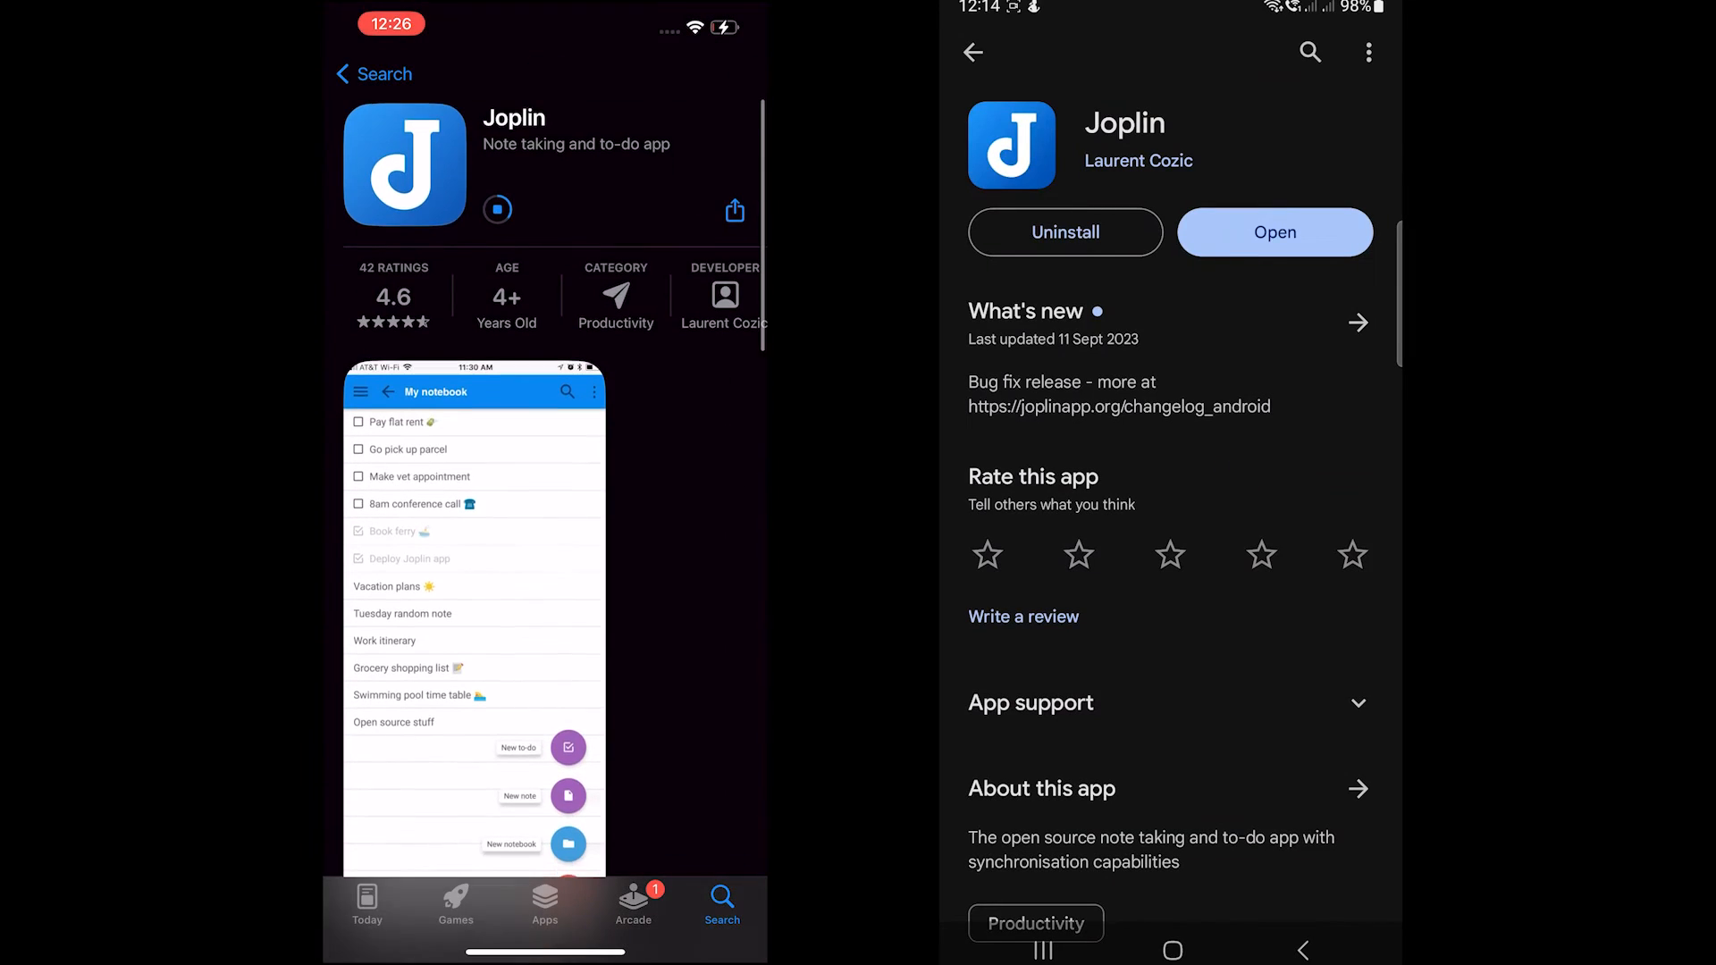
{"action": "left_click", "coordinate": [1275, 232]}
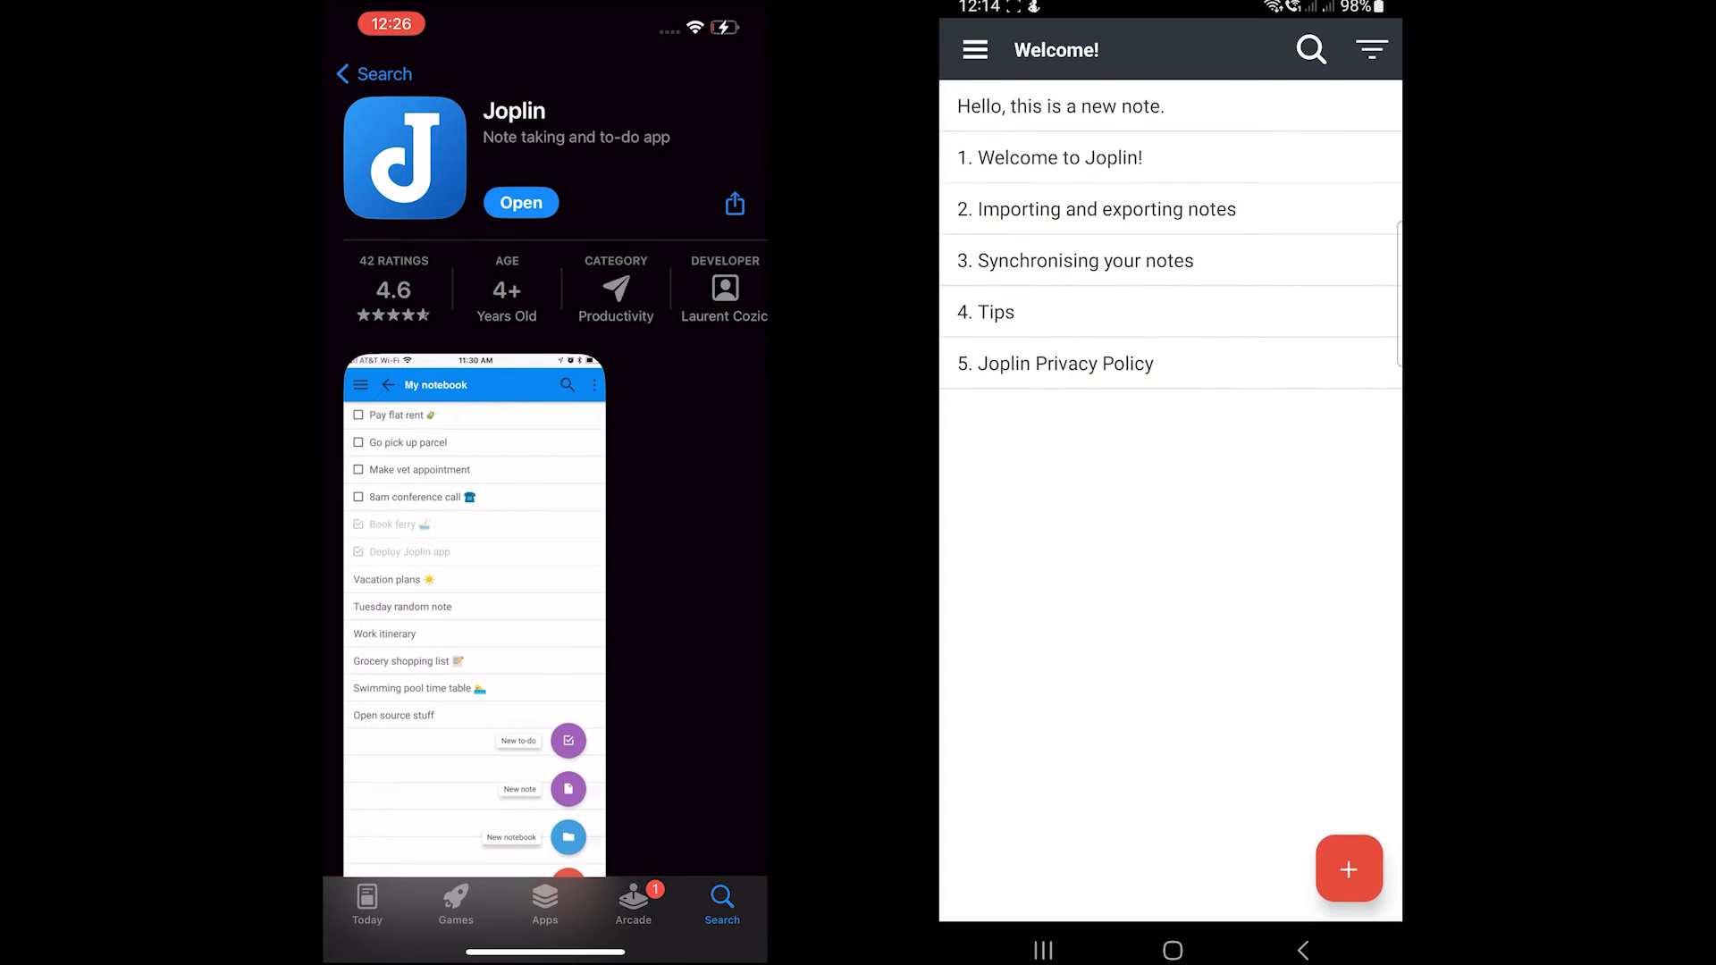
{"action": "left_click", "coordinate": [1105, 208]}
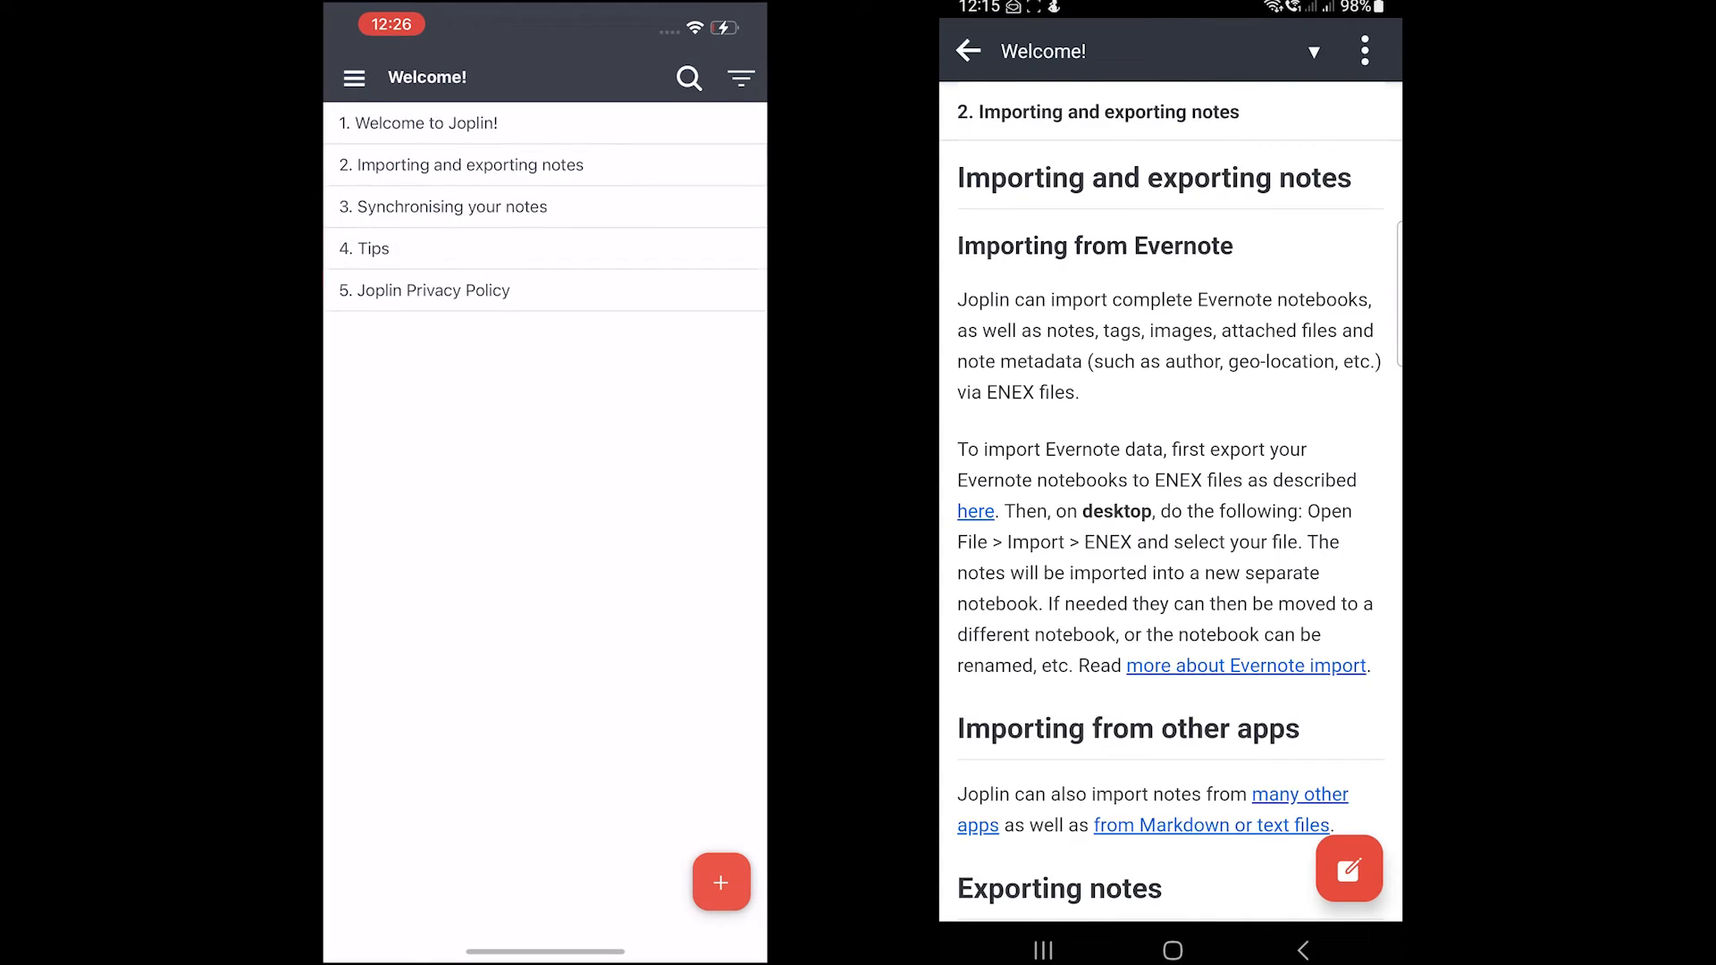
{"action": "left_click", "coordinate": [354, 77]}
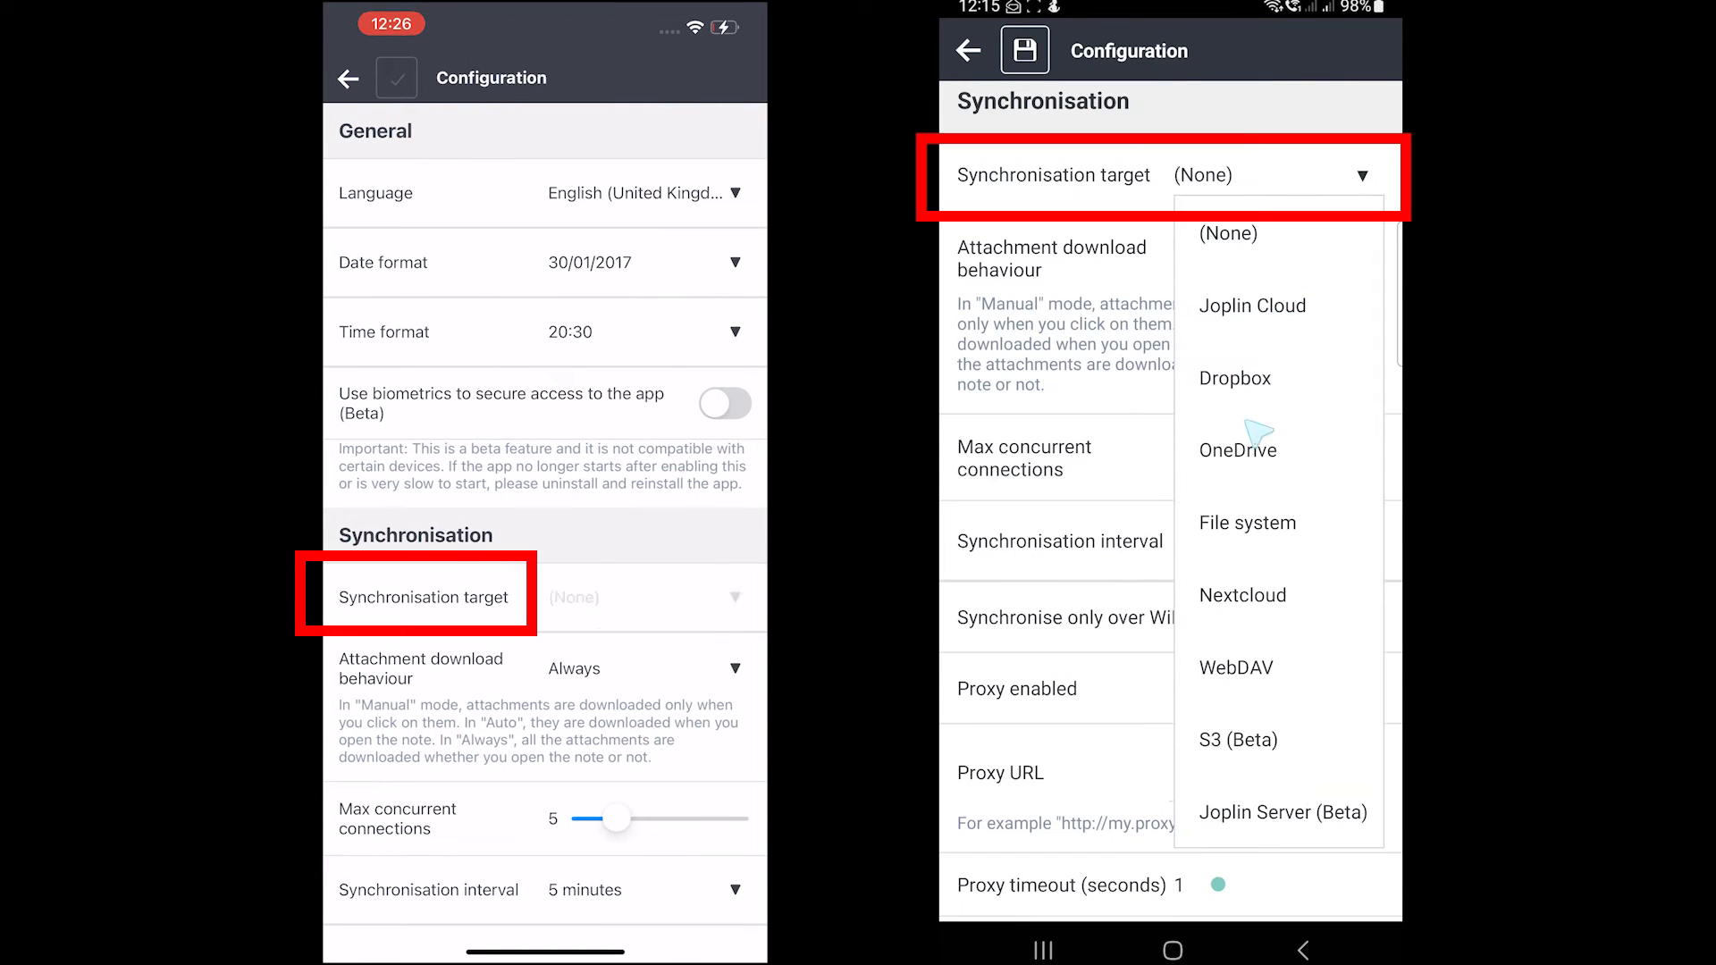
Step: Select OneDrive as the phone's sync target, synchronise, and check the arrived notebooks
{"action": "left_click", "coordinate": [1237, 451]}
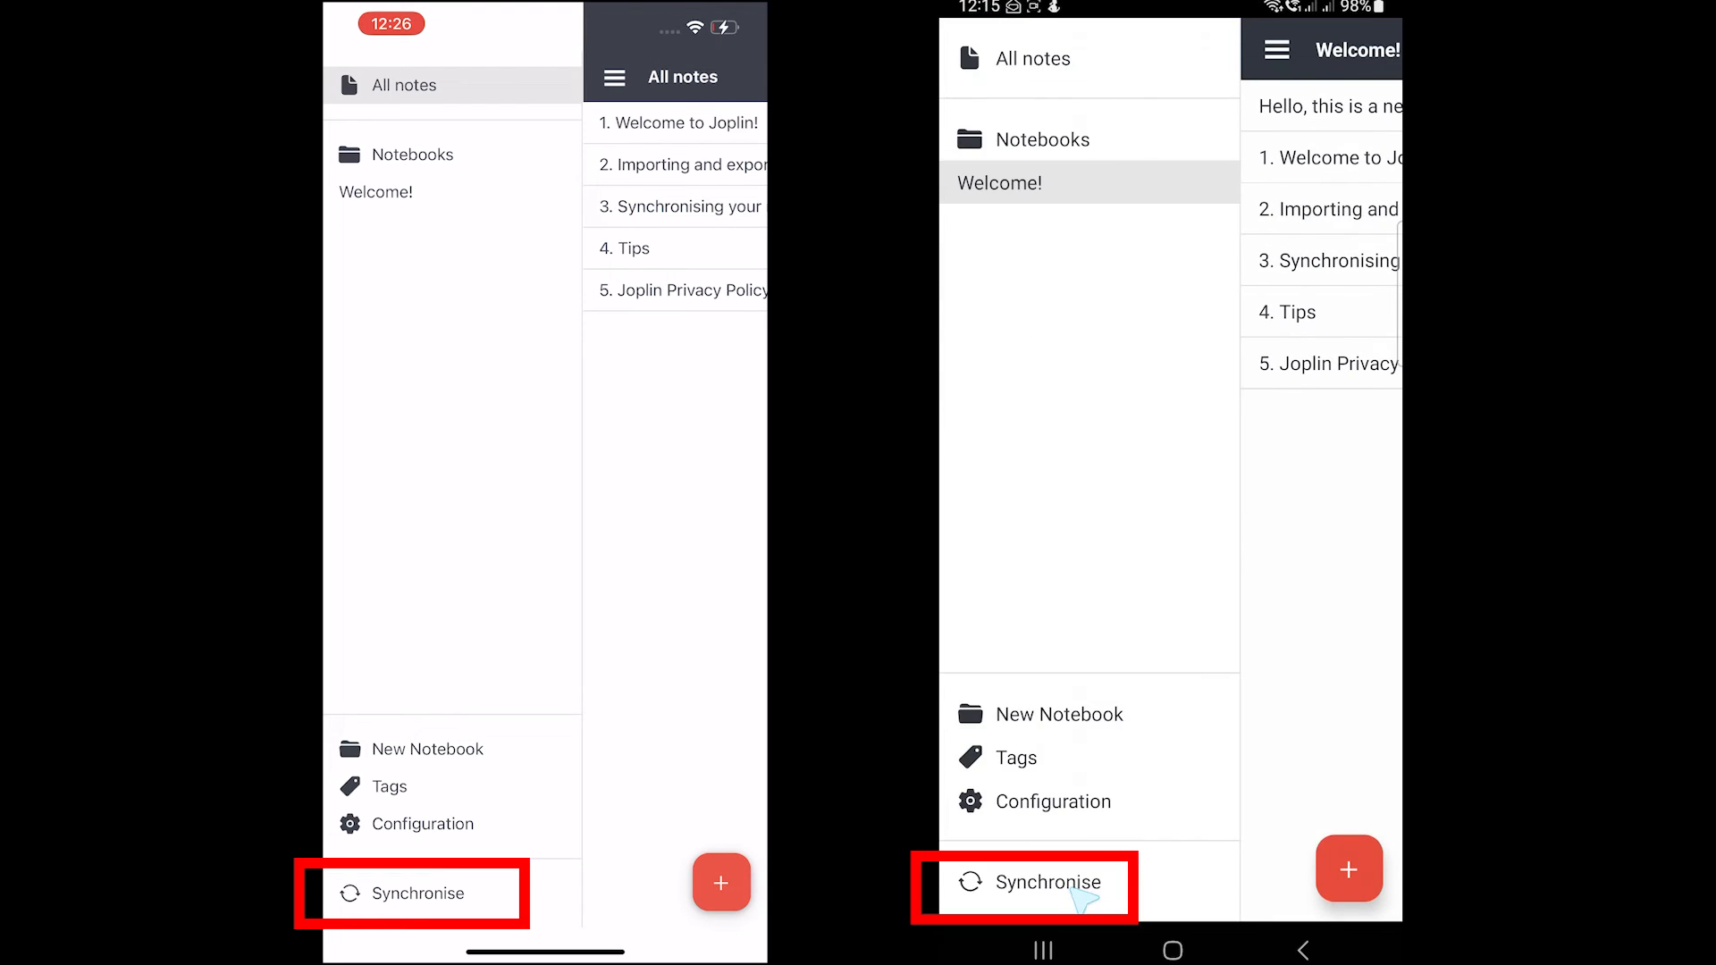
{"action": "left_click", "coordinate": [1051, 883]}
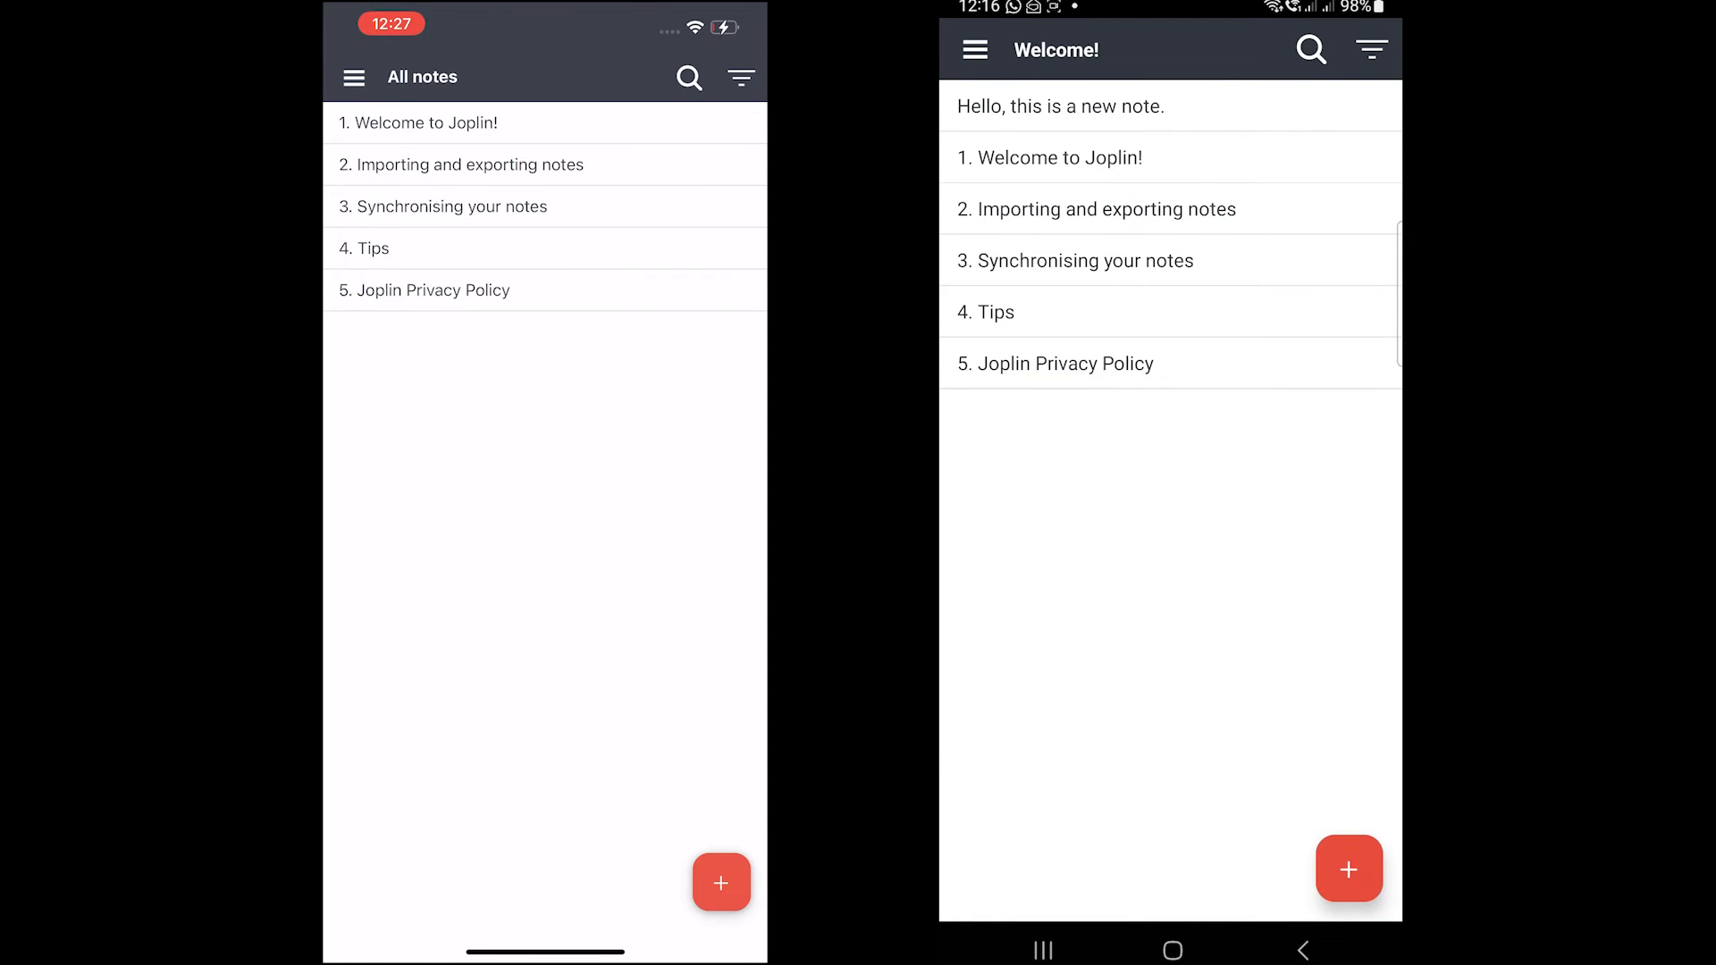
{"action": "left_click", "coordinate": [974, 50]}
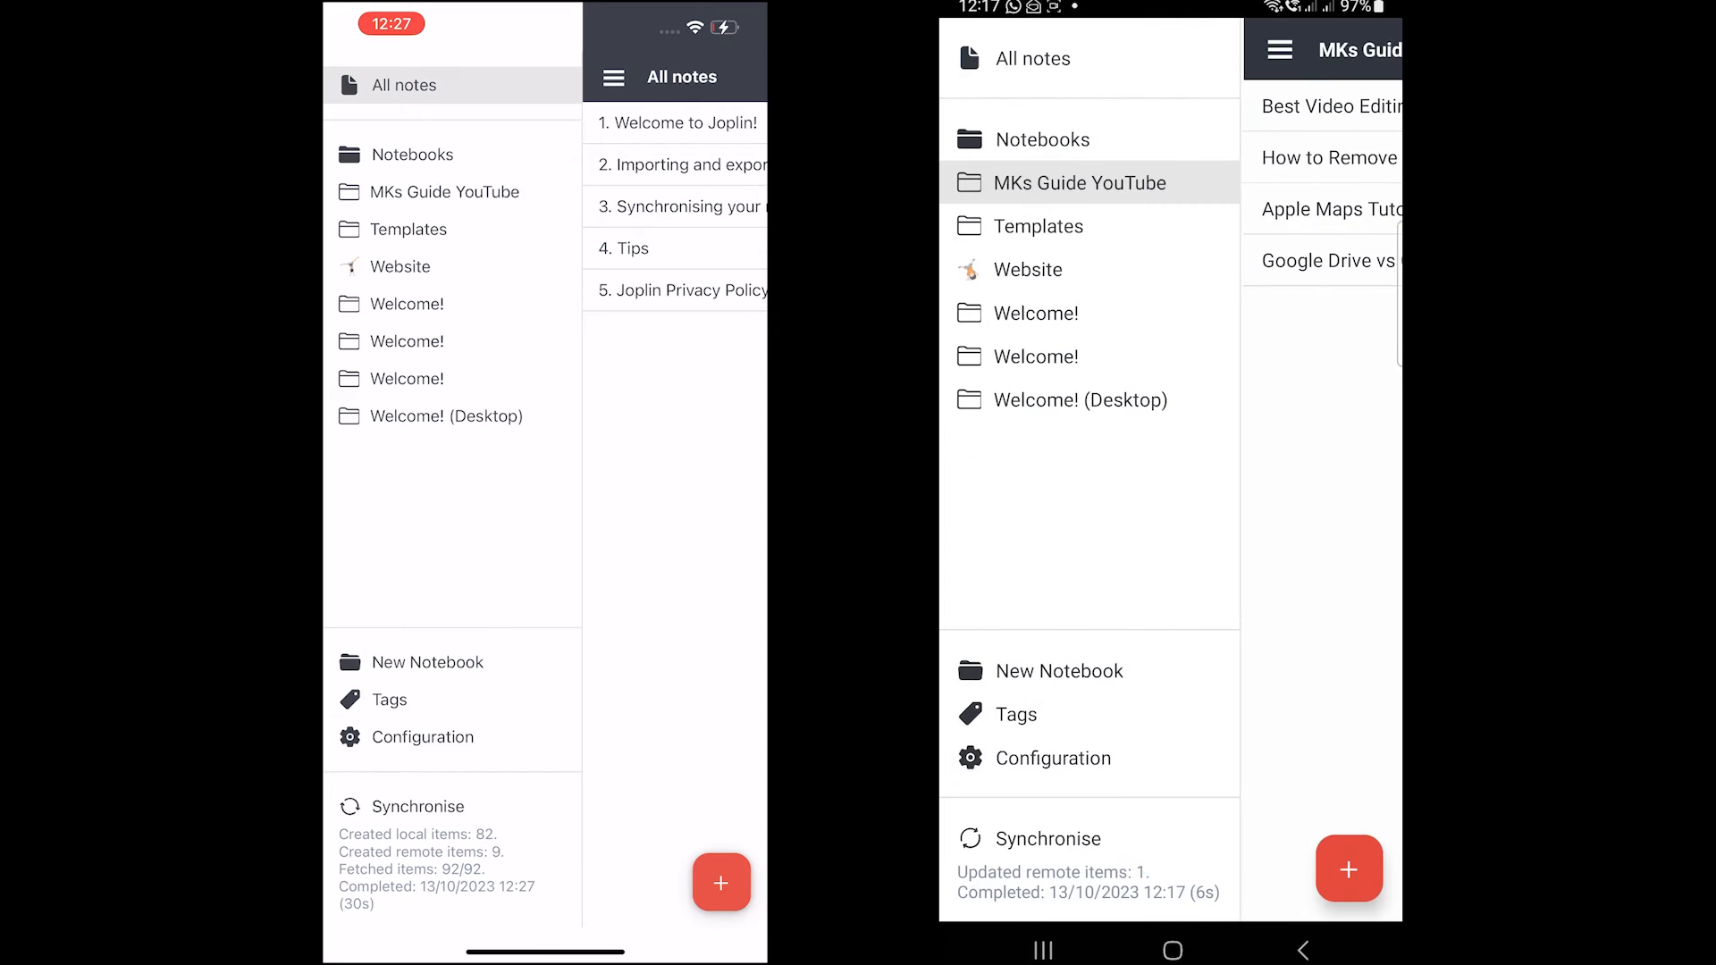
Step: Open the Website notebook and its Guest Post Request note on the iPhone
{"action": "left_click", "coordinate": [400, 266]}
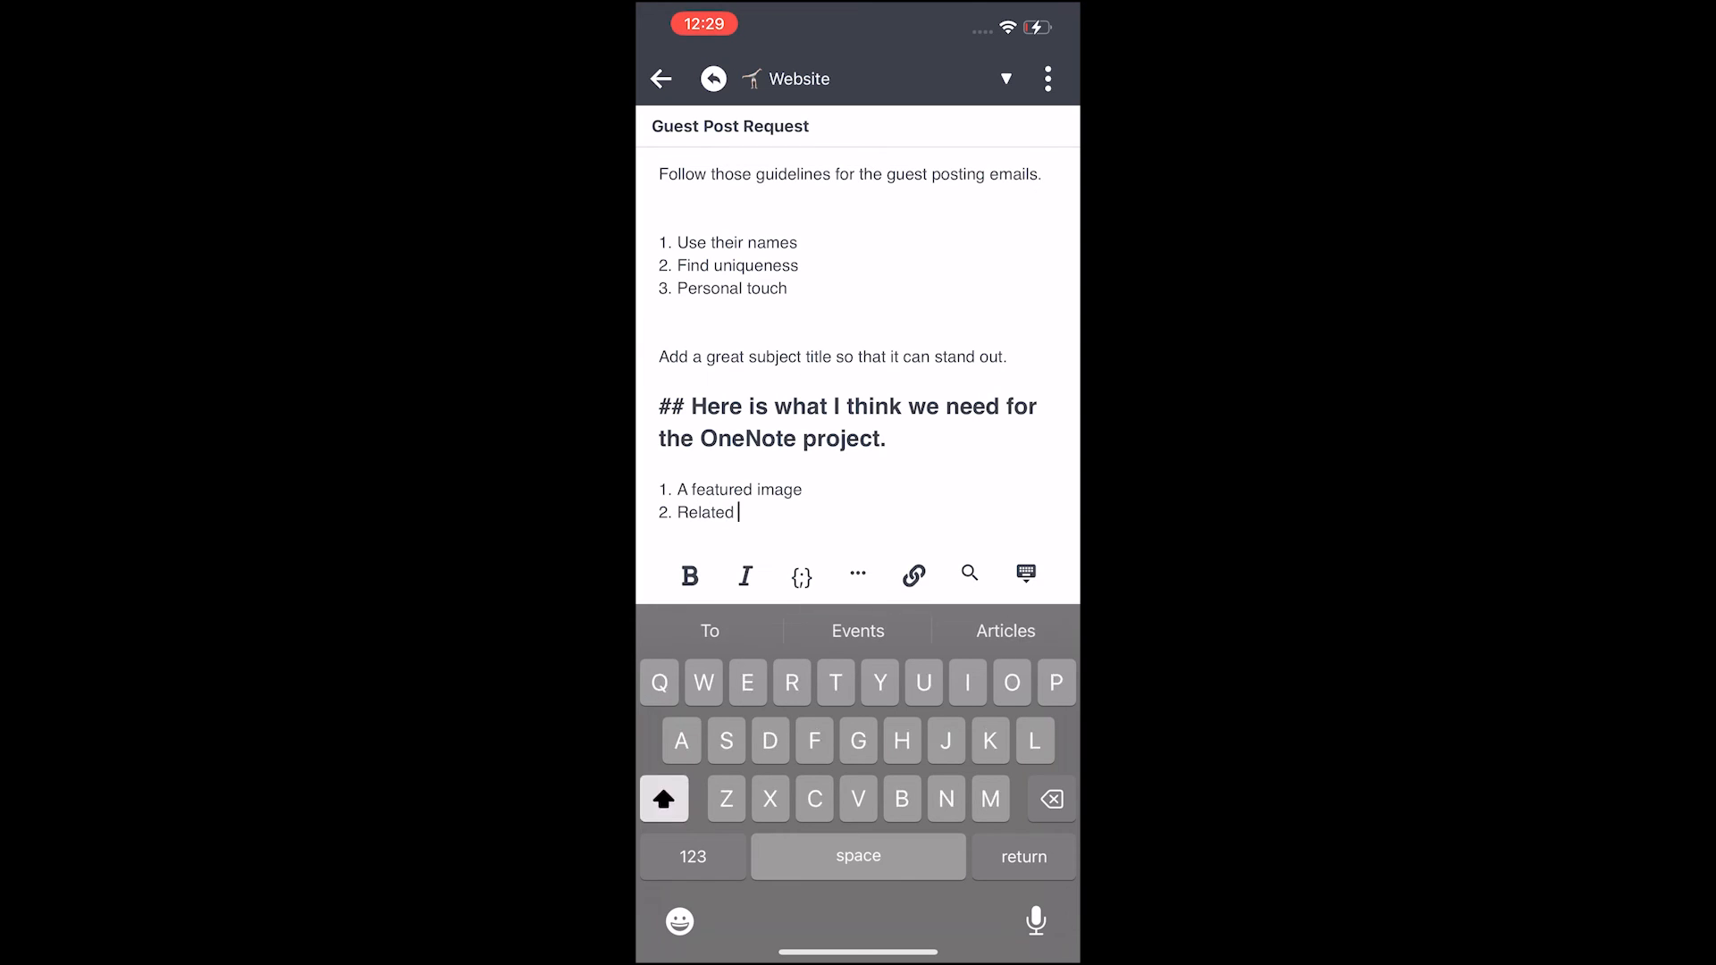
{"action": "left_click", "coordinate": [665, 799]}
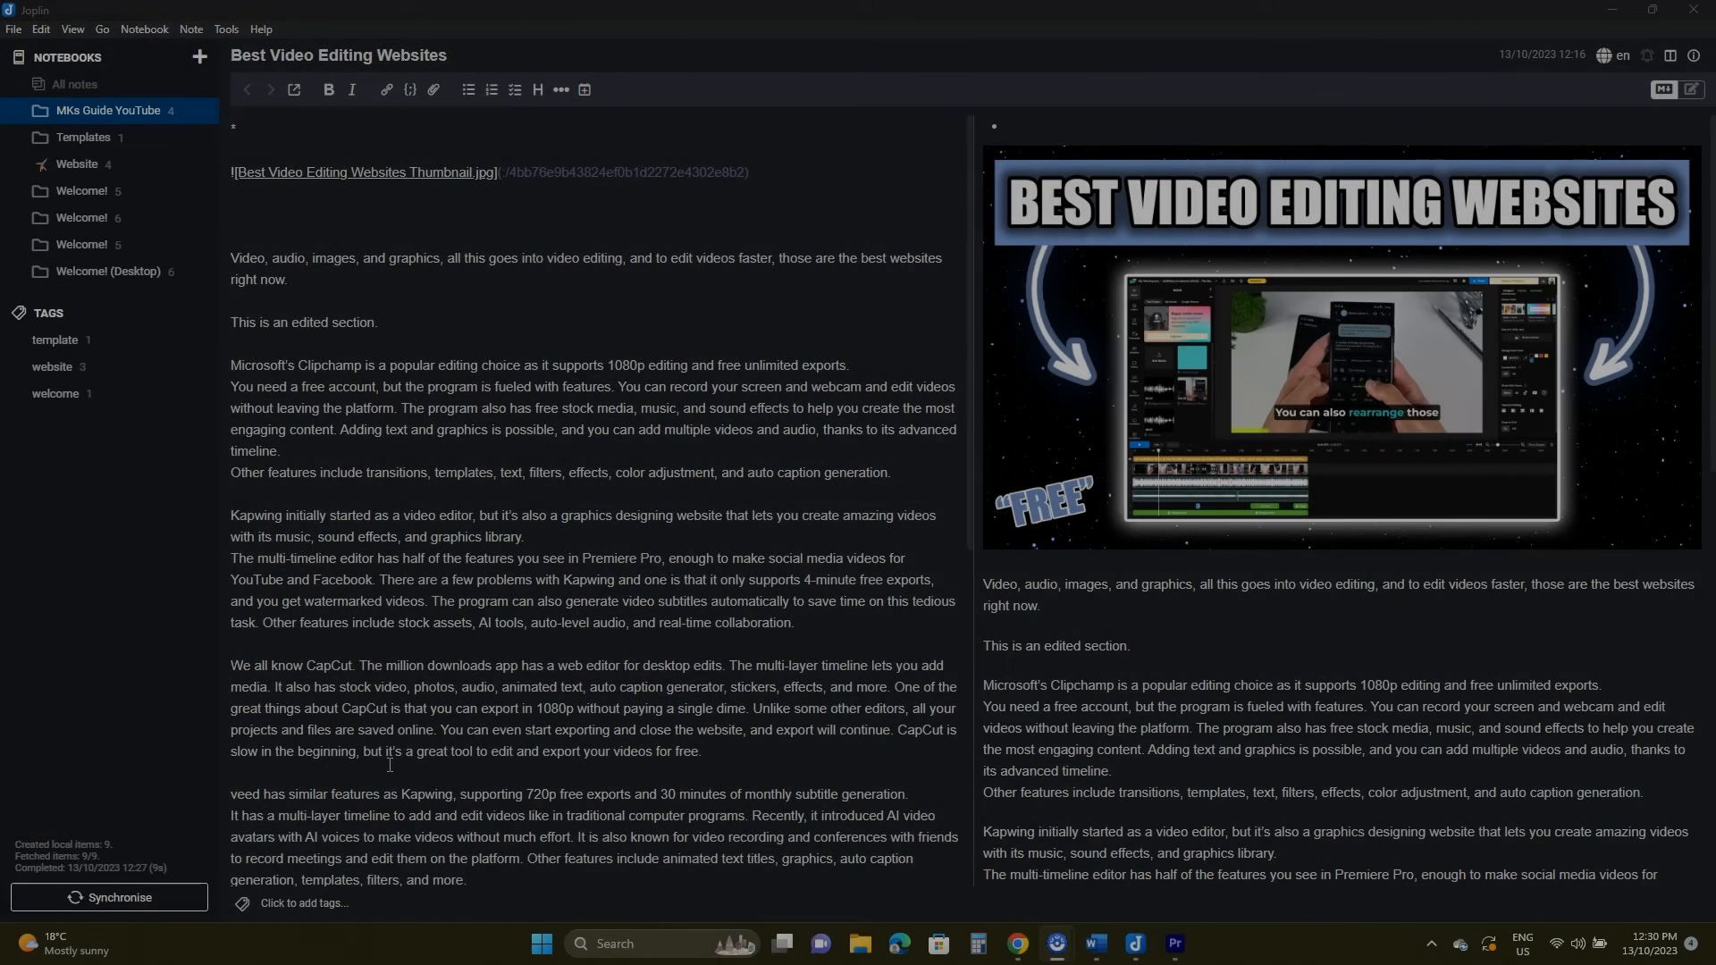
Step: Synchronise, then view the Guest Post Request note in Website showing the phone's 'Related' OneNote edits
{"action": "left_click", "coordinate": [109, 897]}
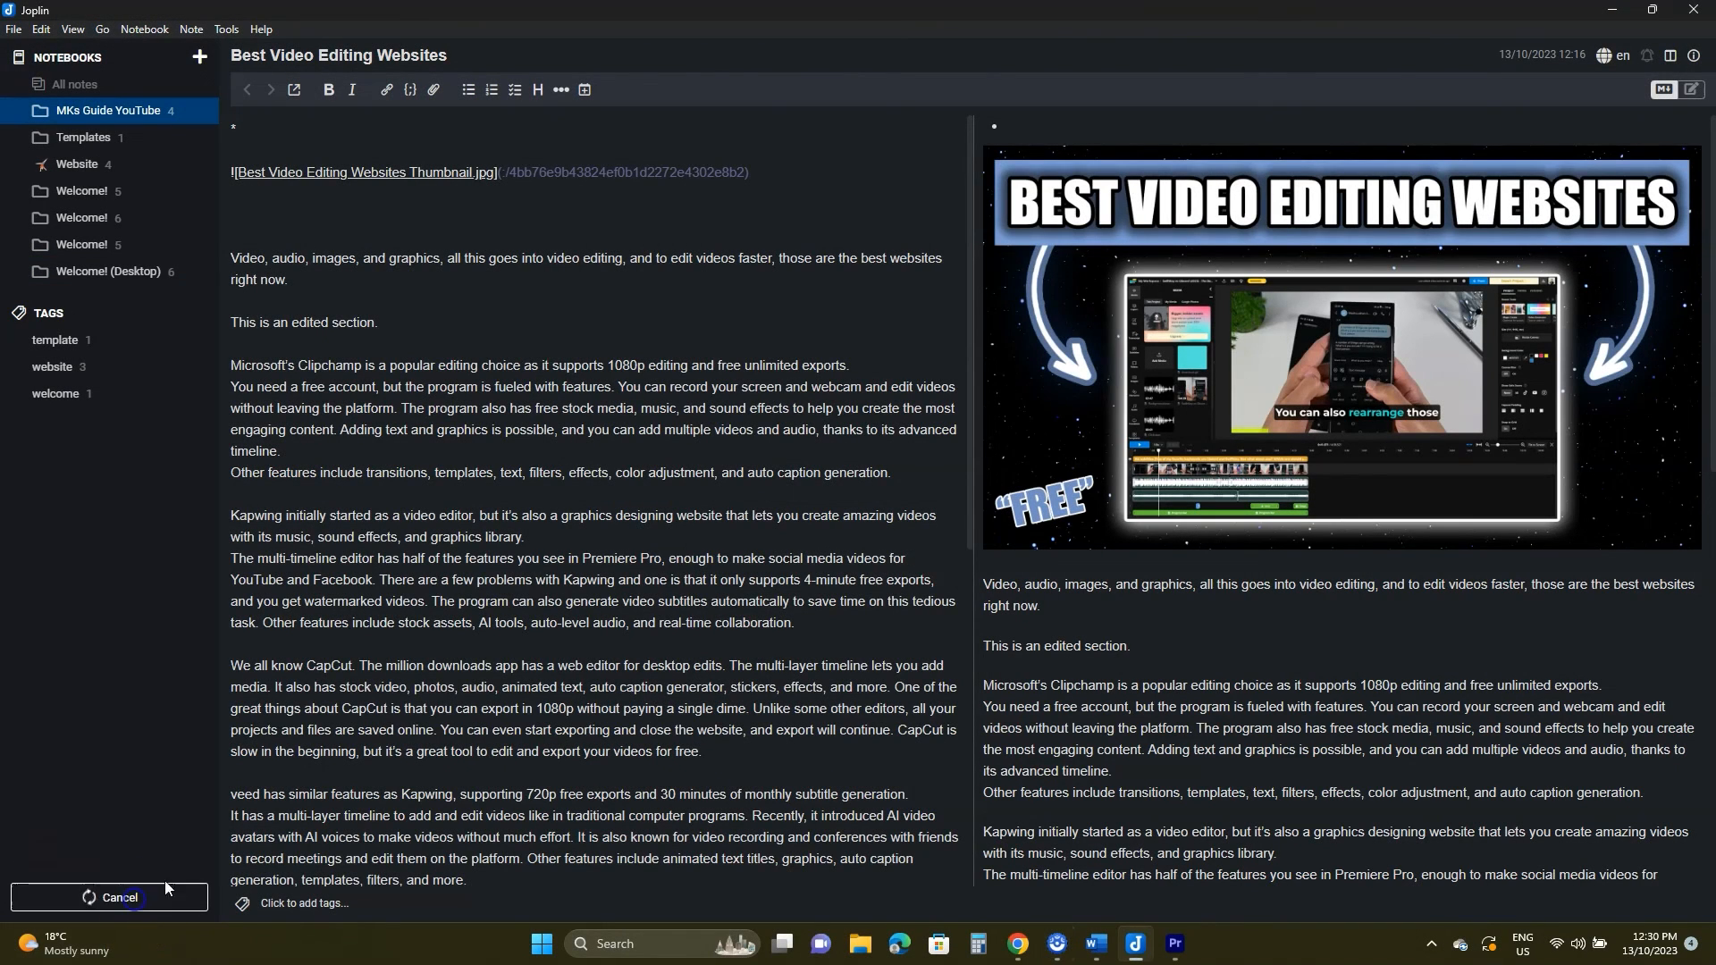
{"action": "left_click", "coordinate": [77, 163]}
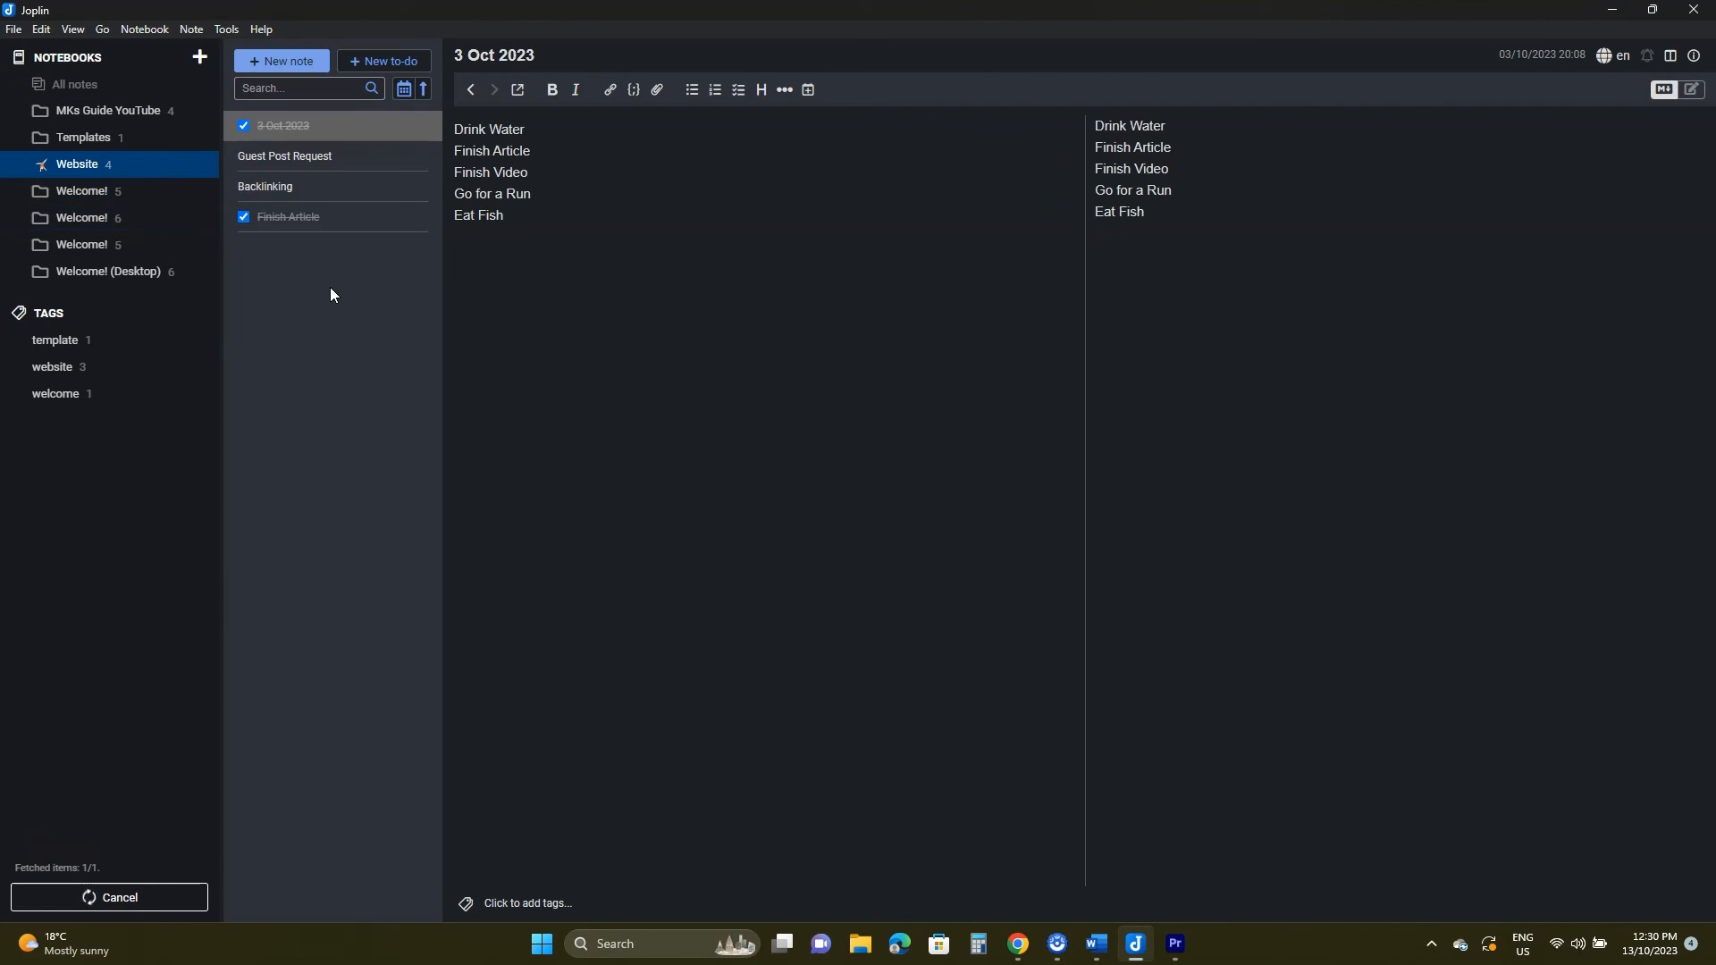
{"action": "left_click", "coordinate": [284, 126]}
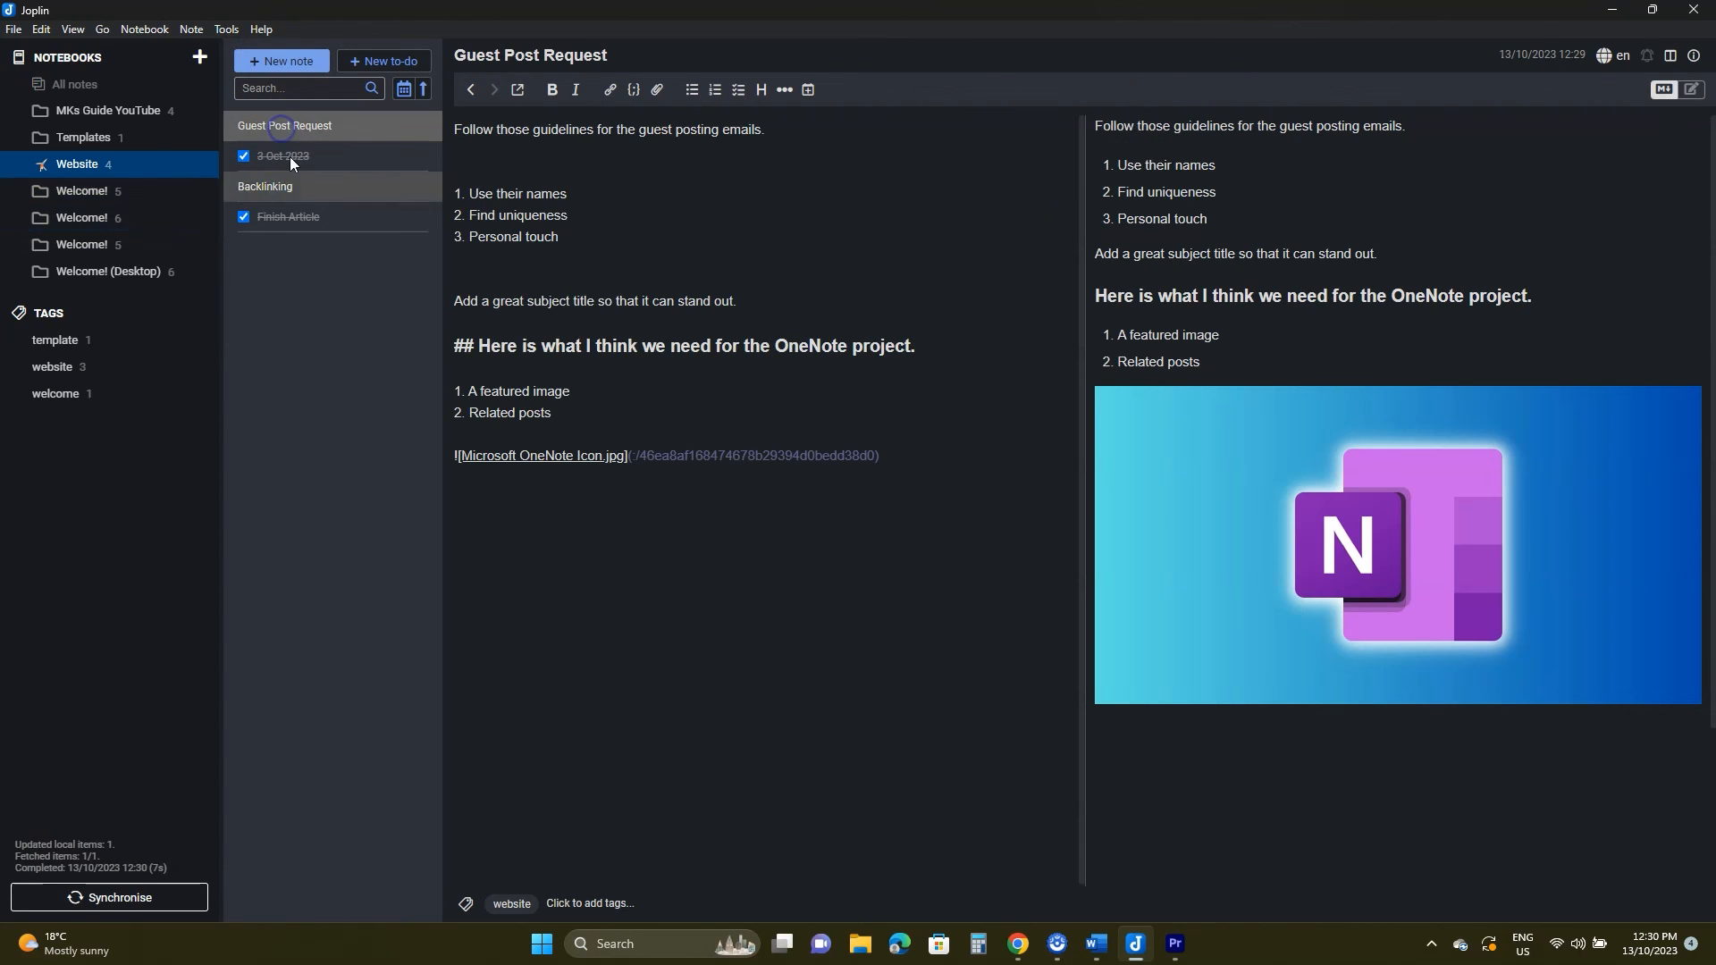
{"action": "double_click", "coordinate": [490, 413]}
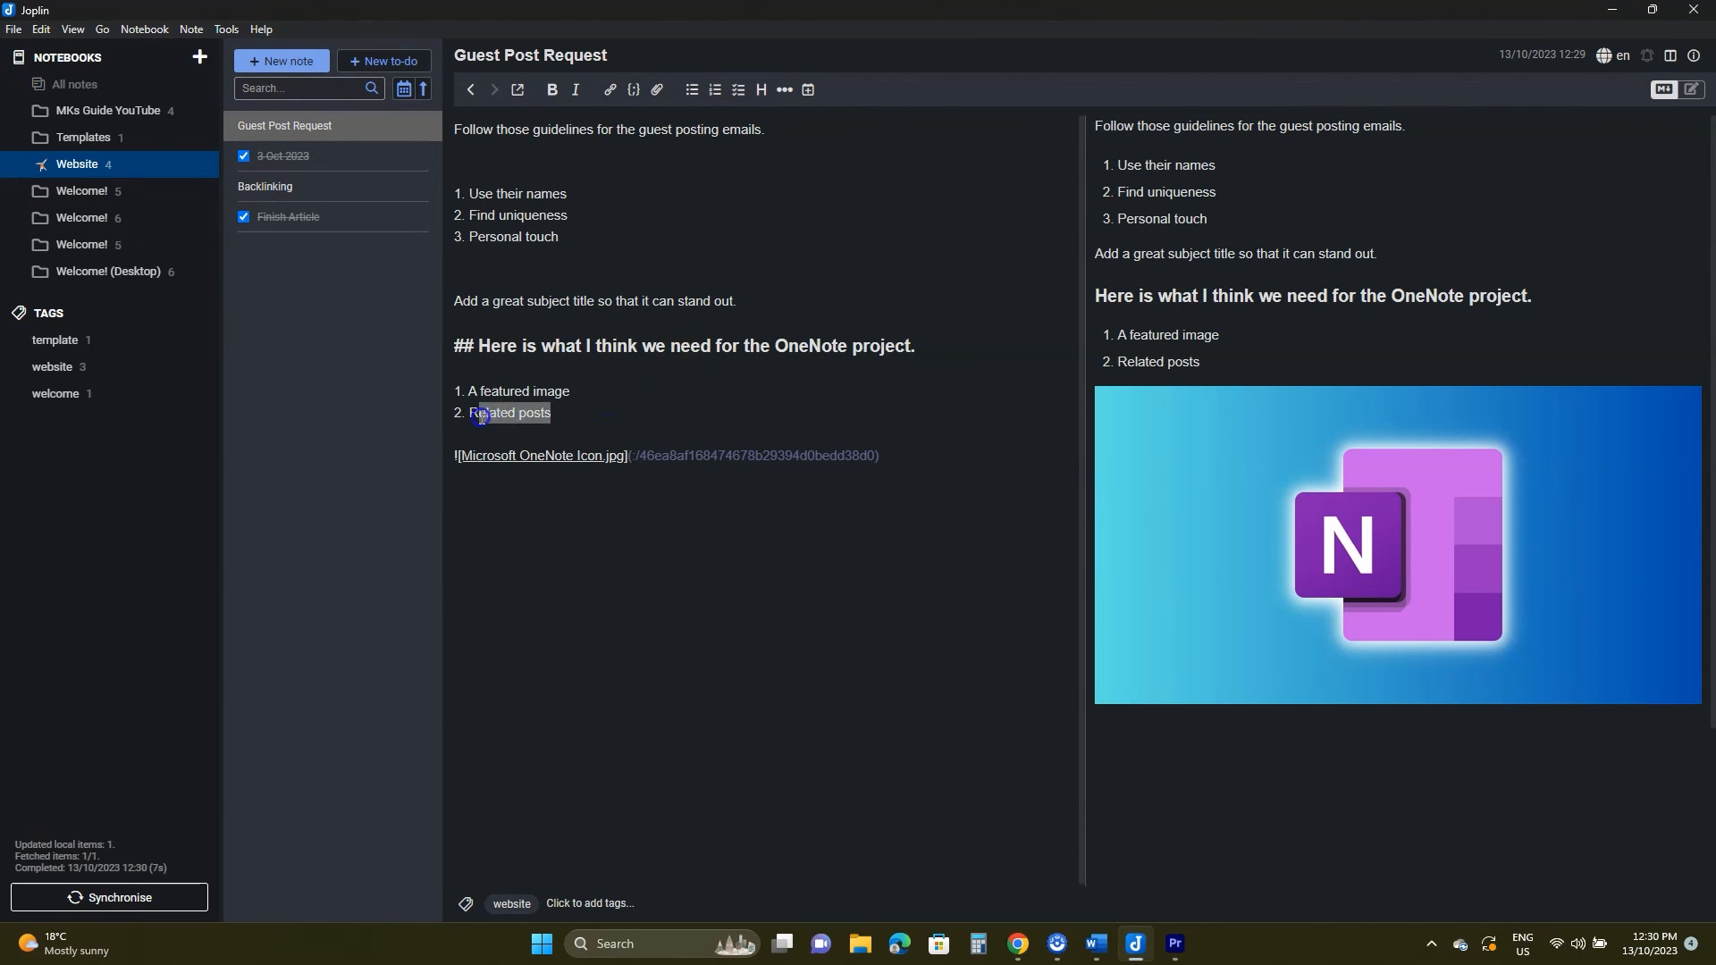